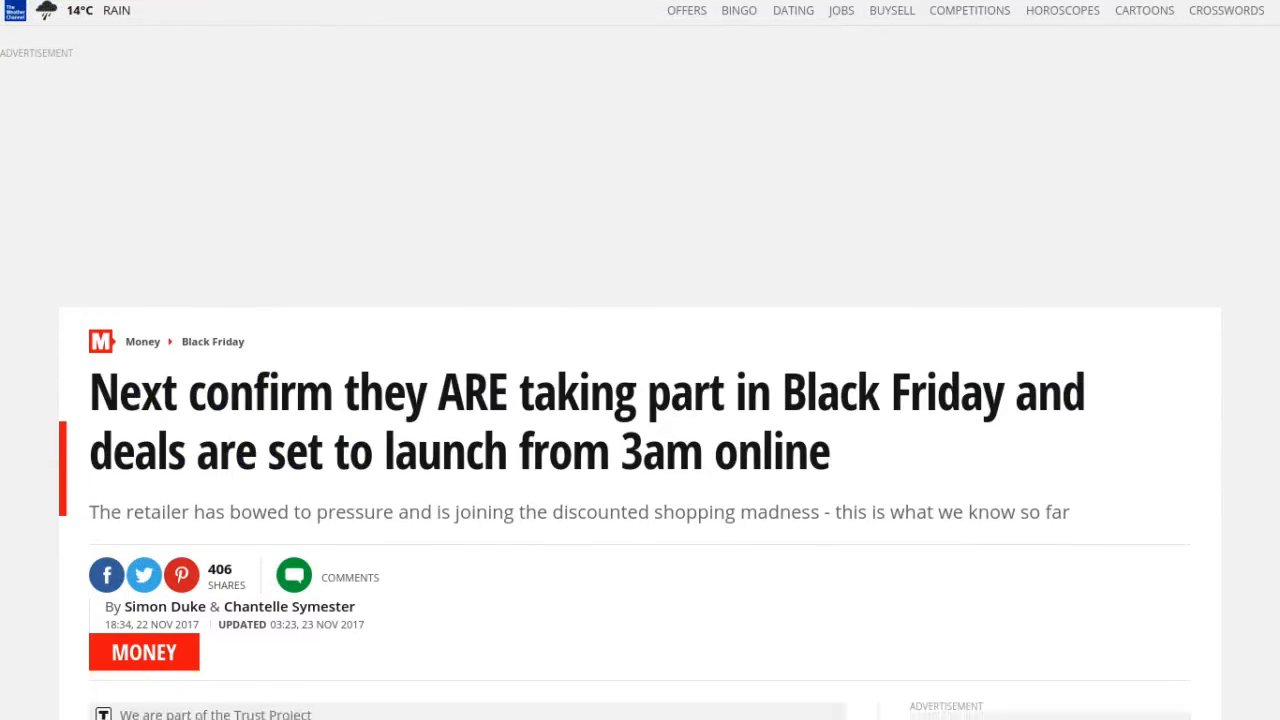
scroll(down, 3)
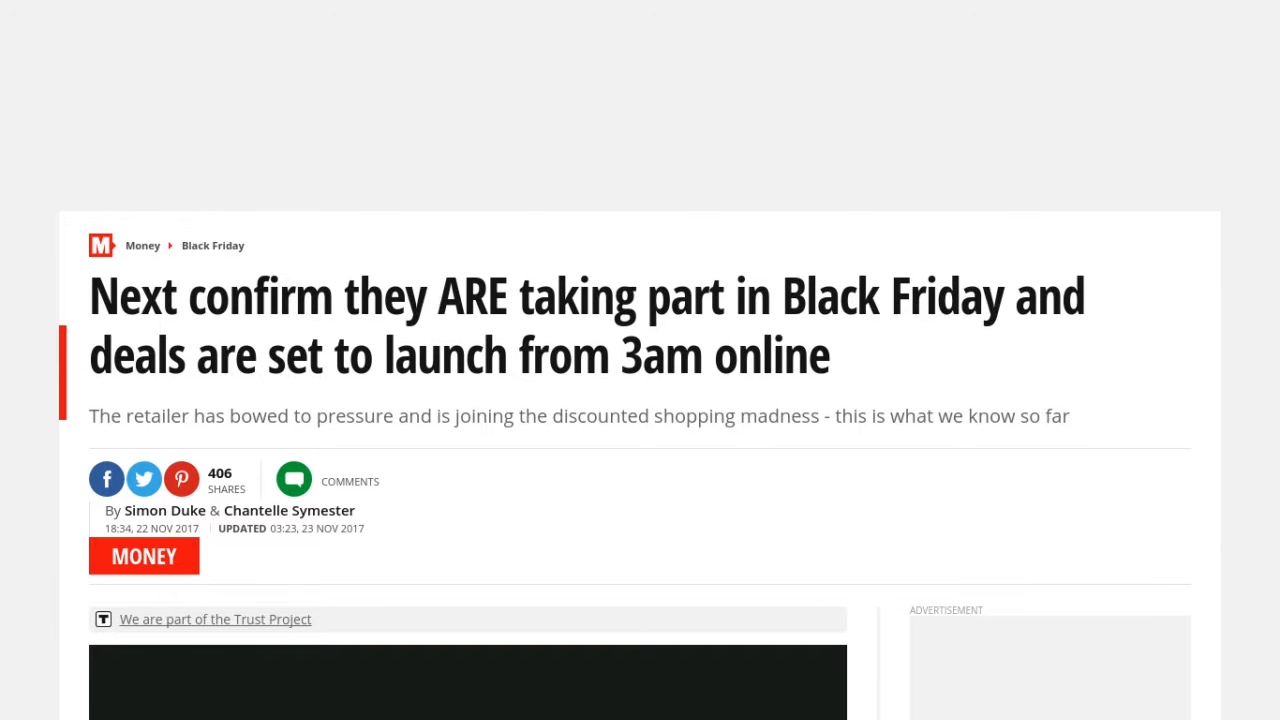
scroll(down, 3)
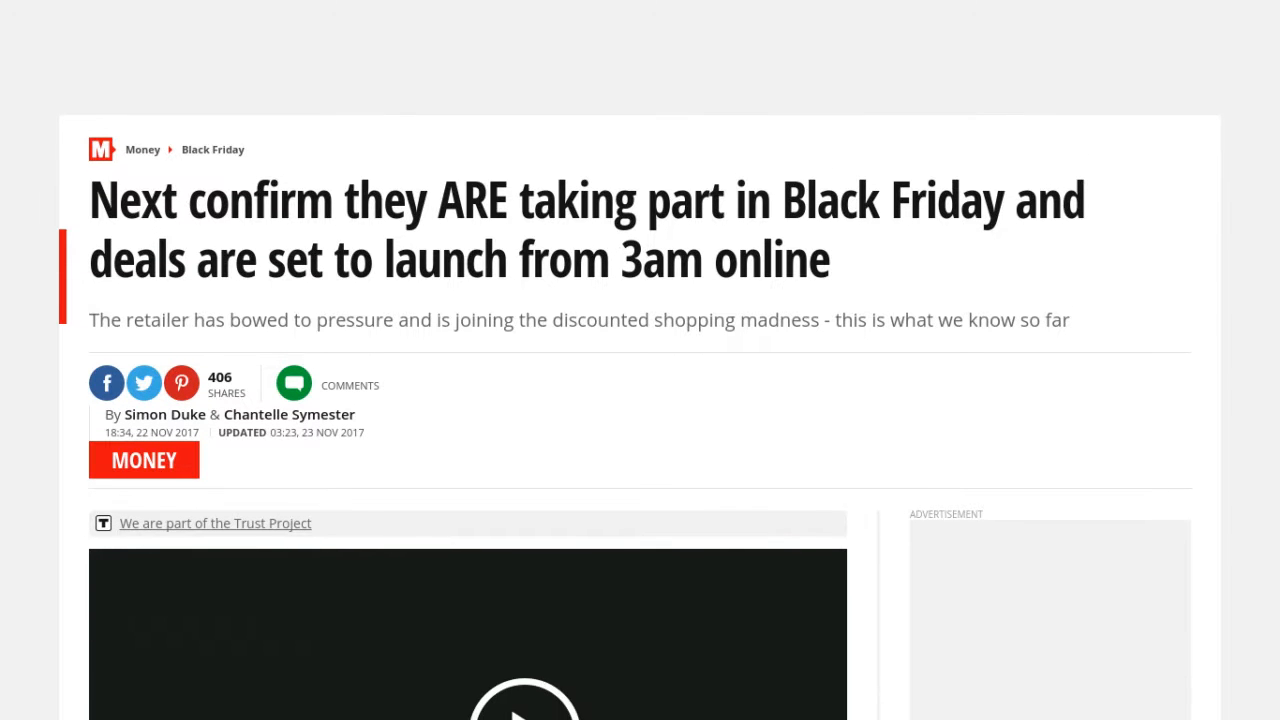
scroll(down, 3)
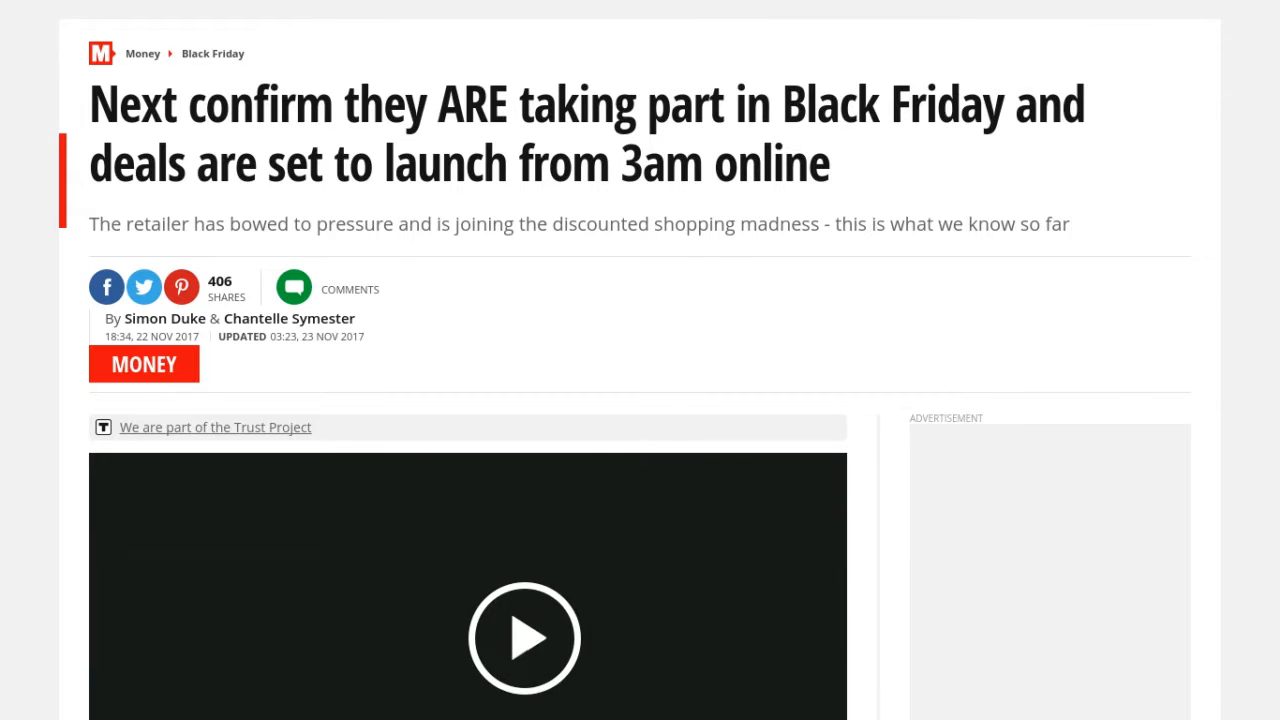
scroll(down, 3)
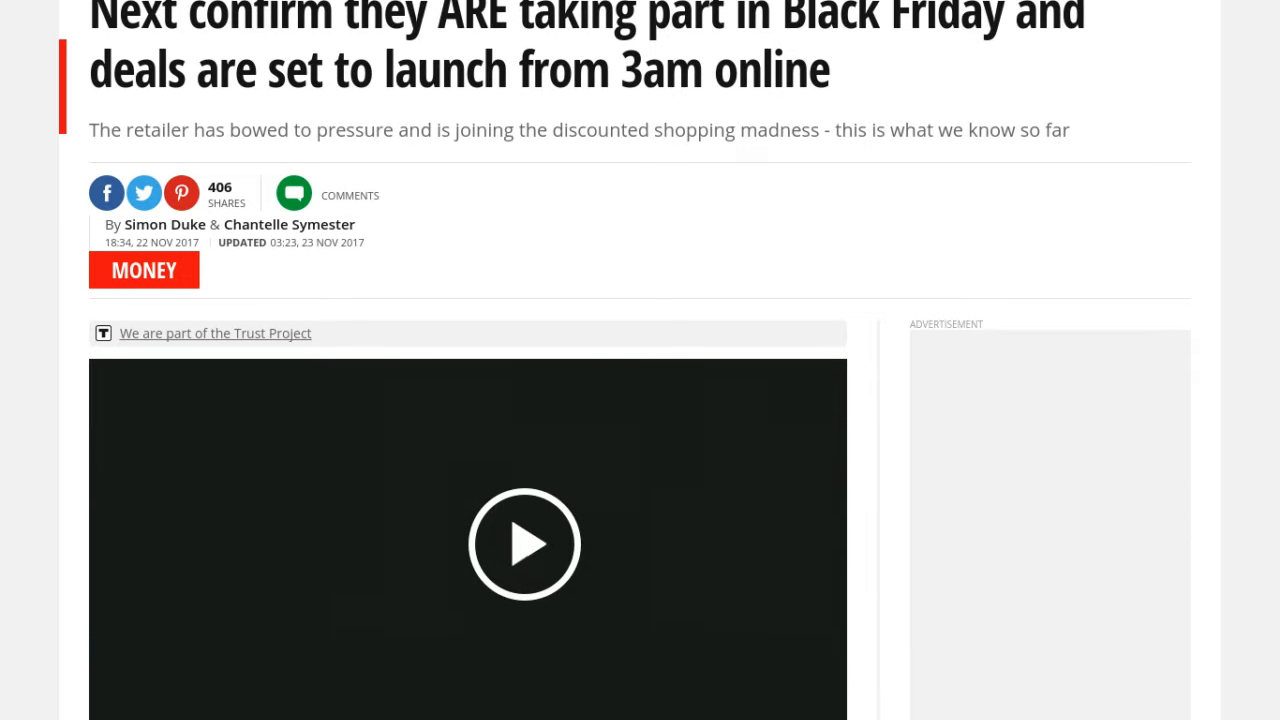
scroll(down, 3)
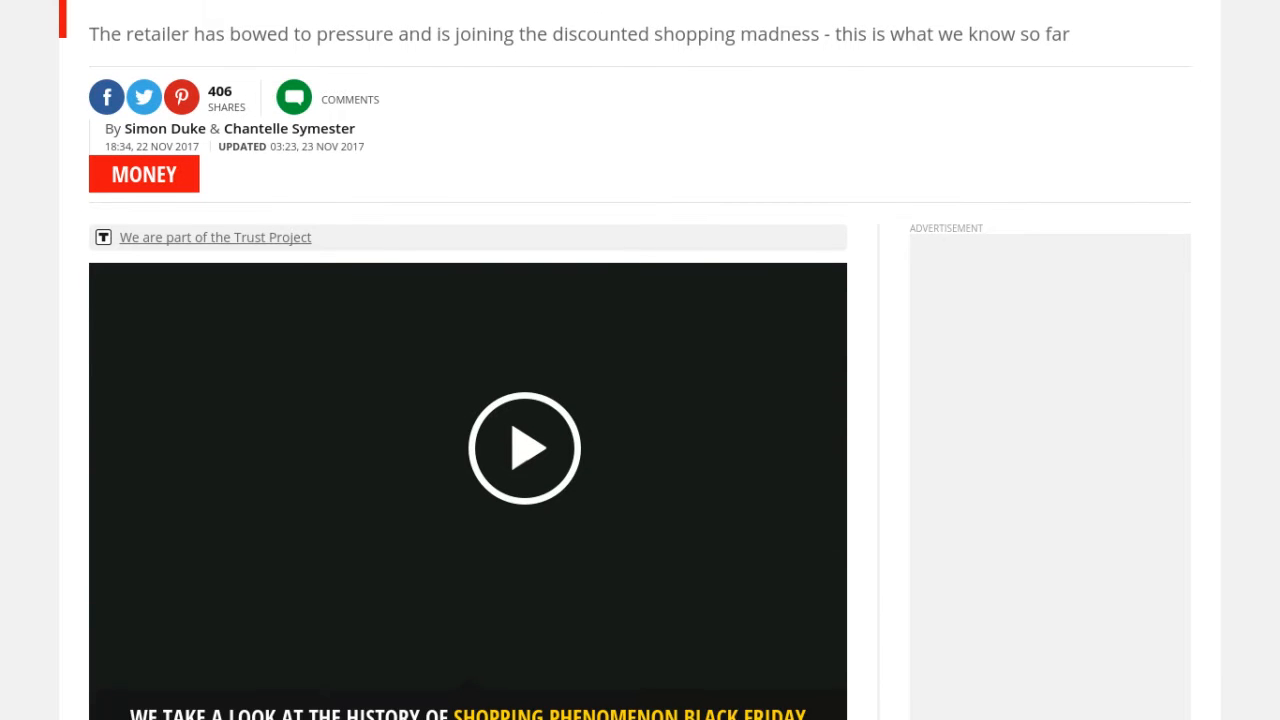
scroll(down, 3)
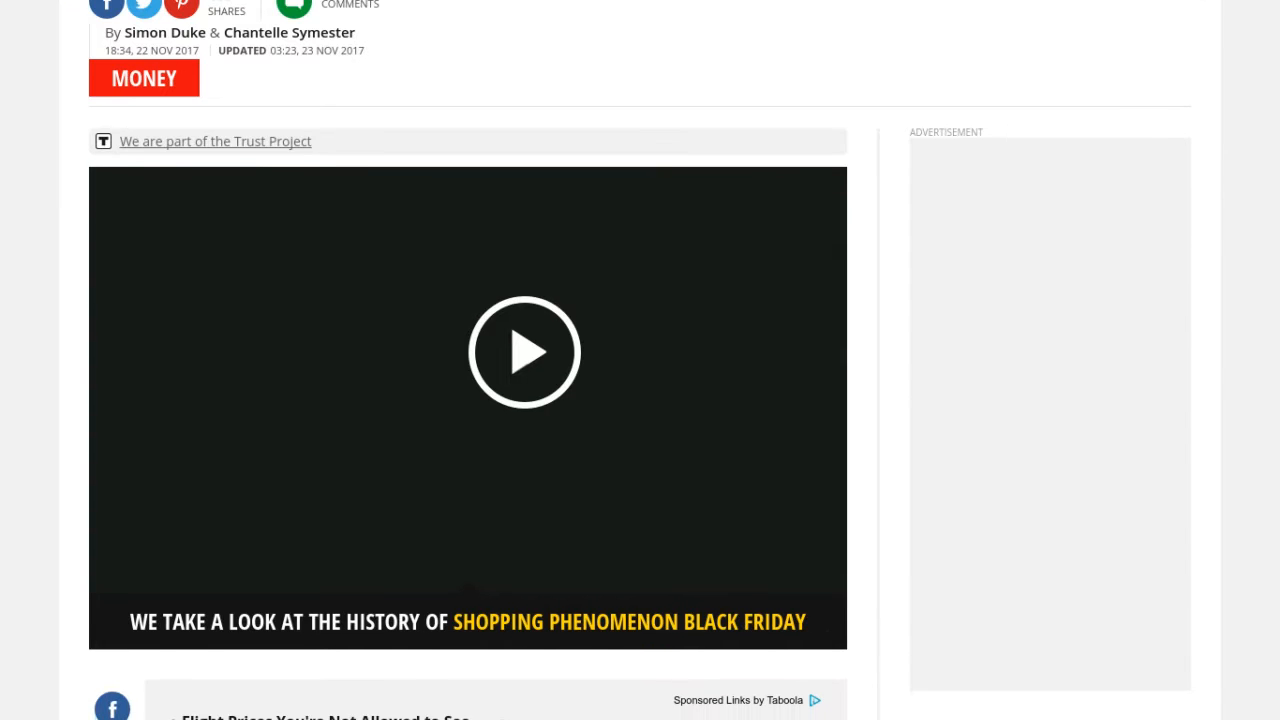
scroll(down, 3)
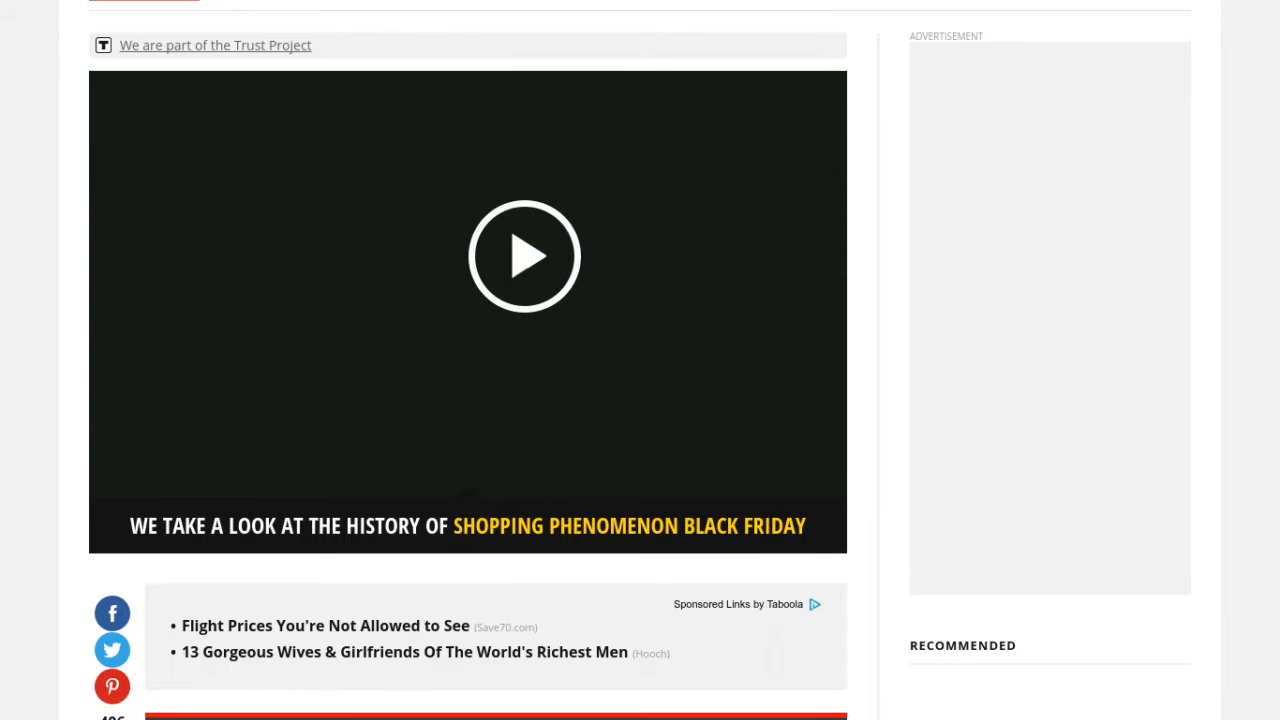
scroll(down, 3)
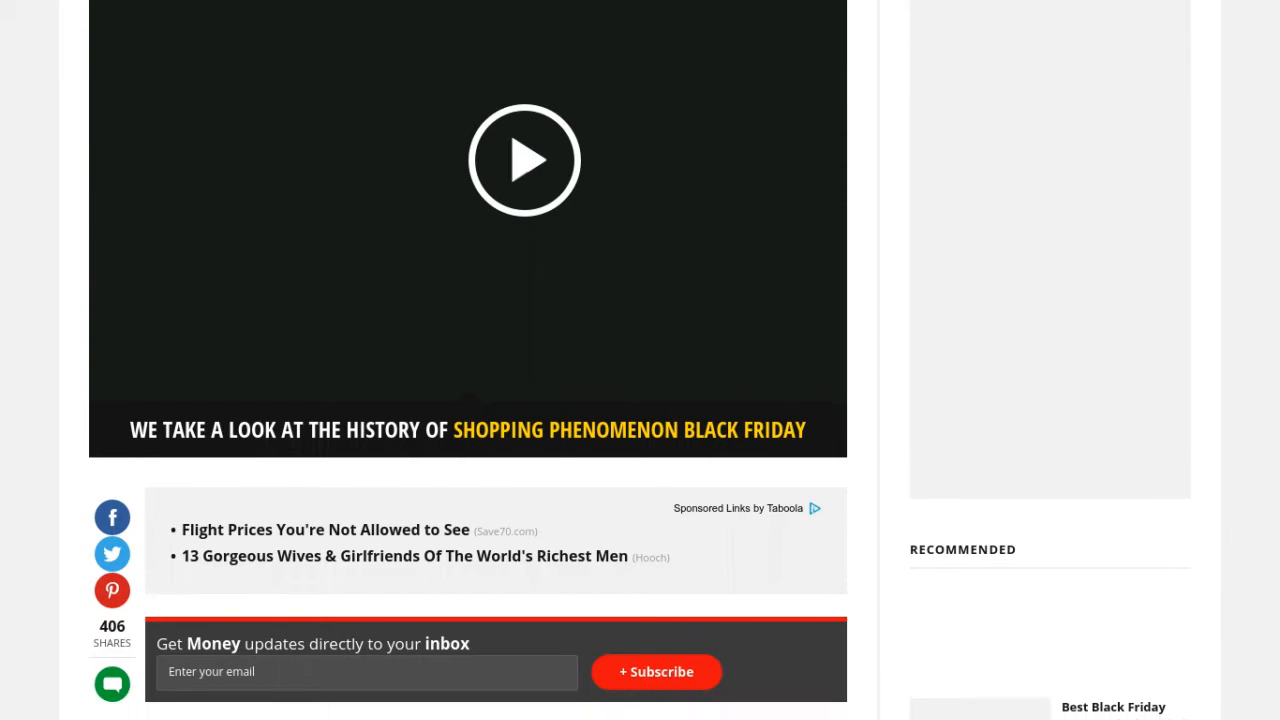
scroll(down, 3)
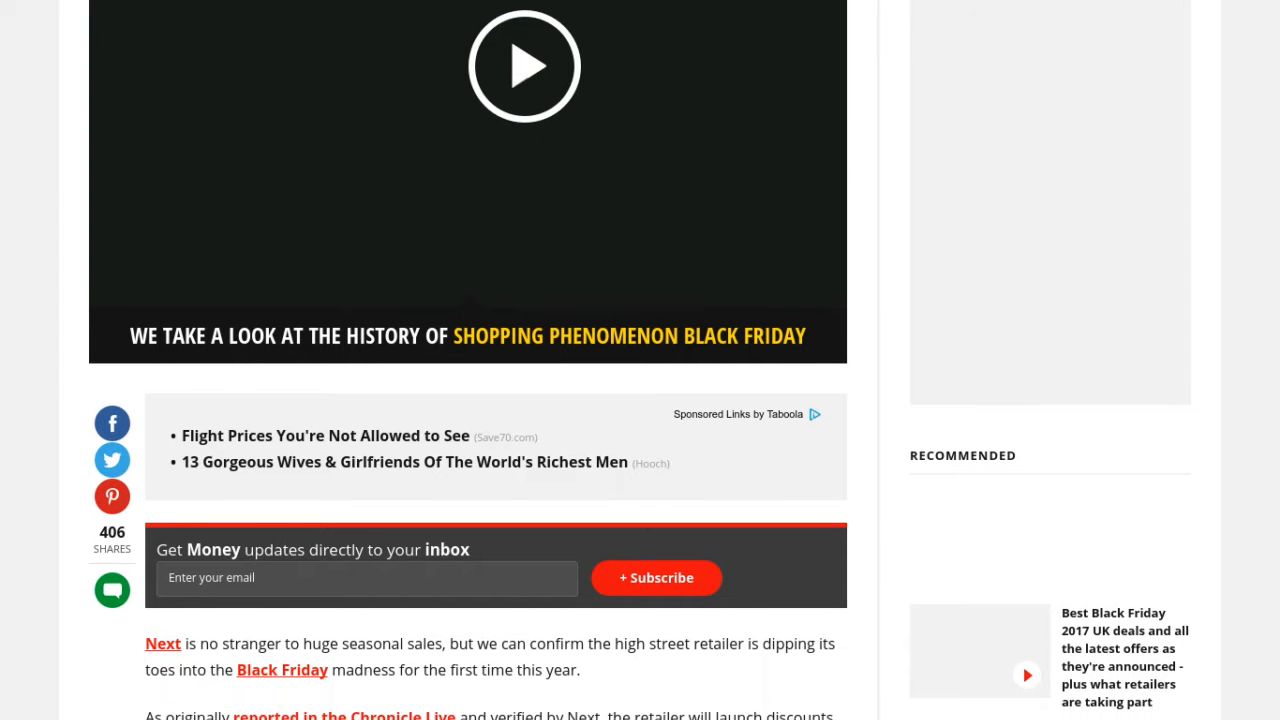
scroll(down, 3)
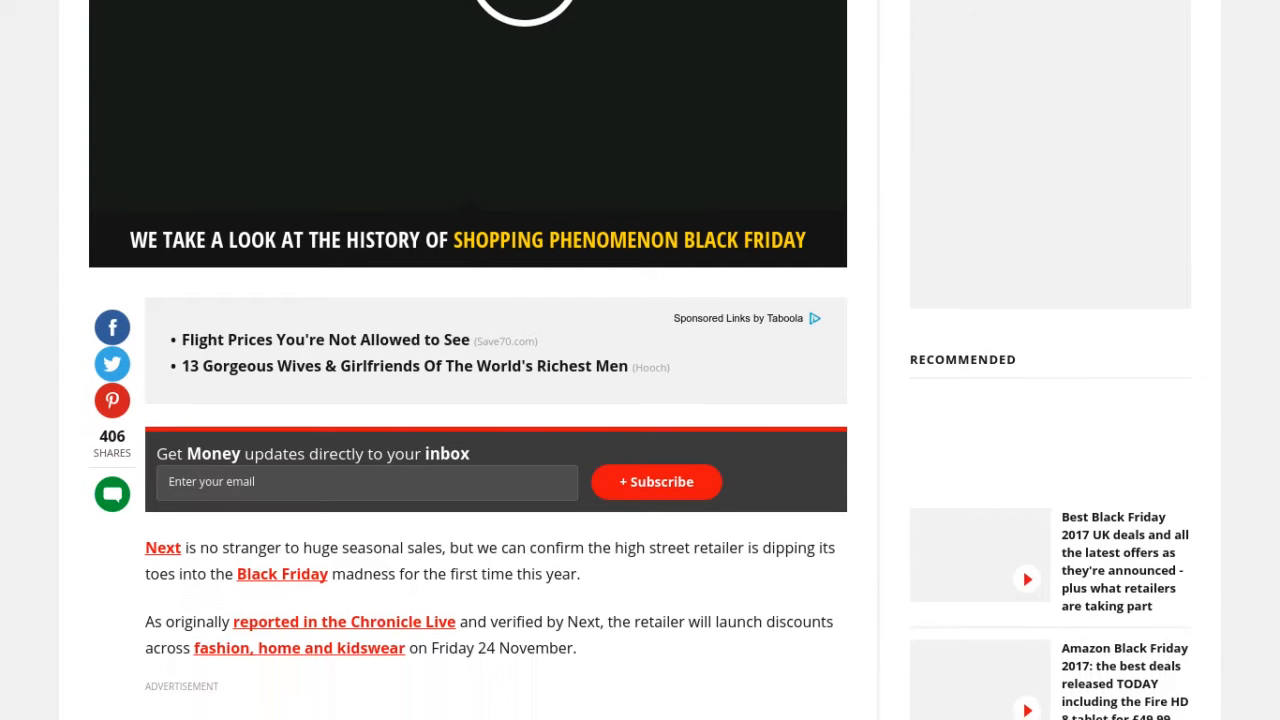
scroll(down, 3)
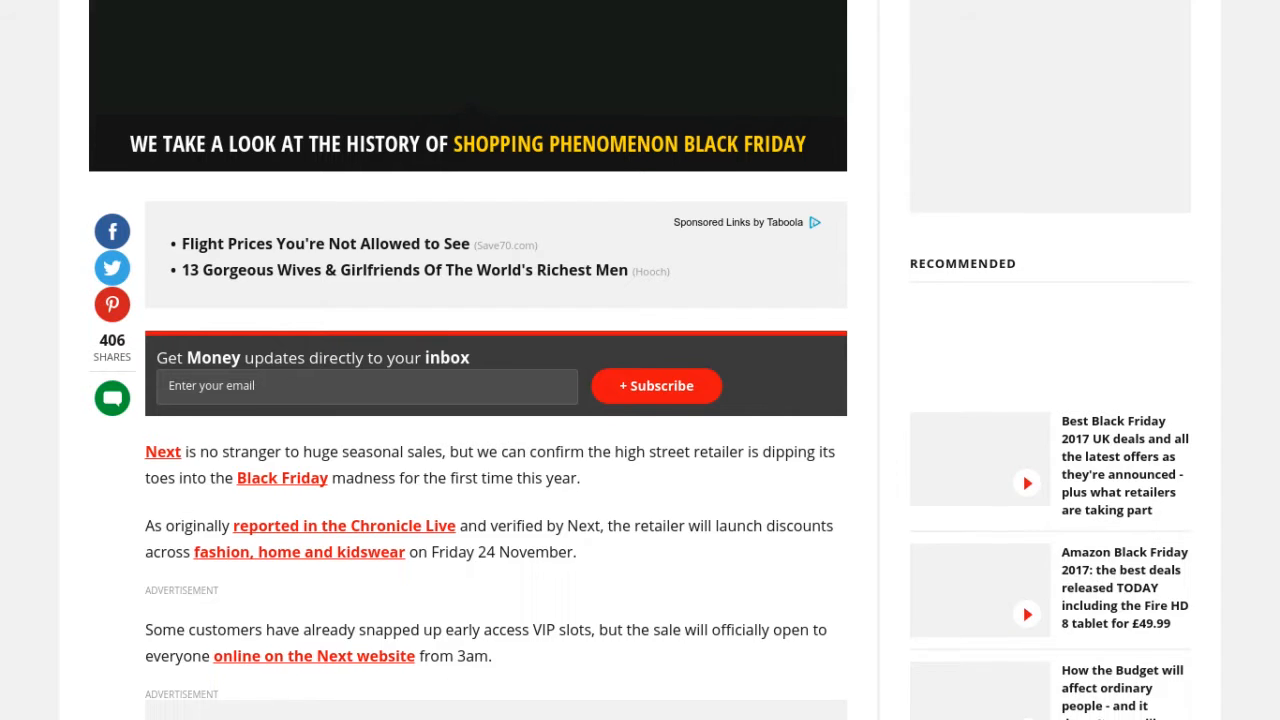
scroll(down, 3)
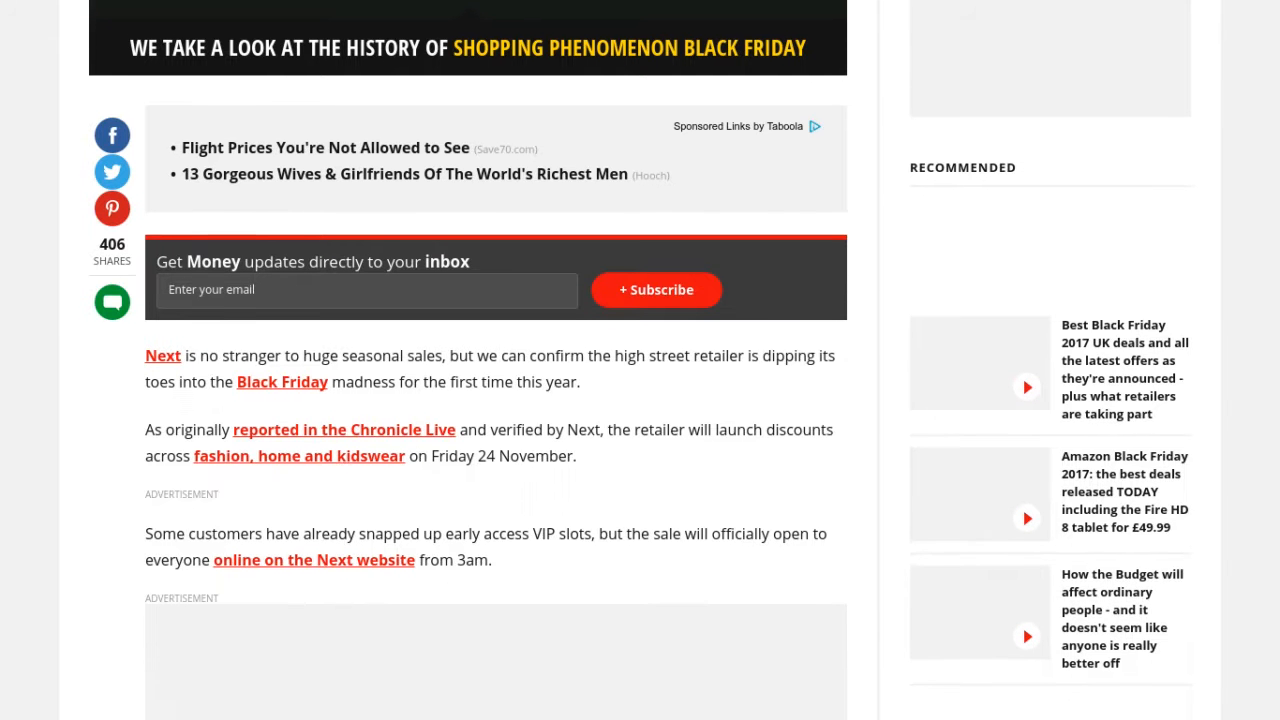
scroll(down, 3)
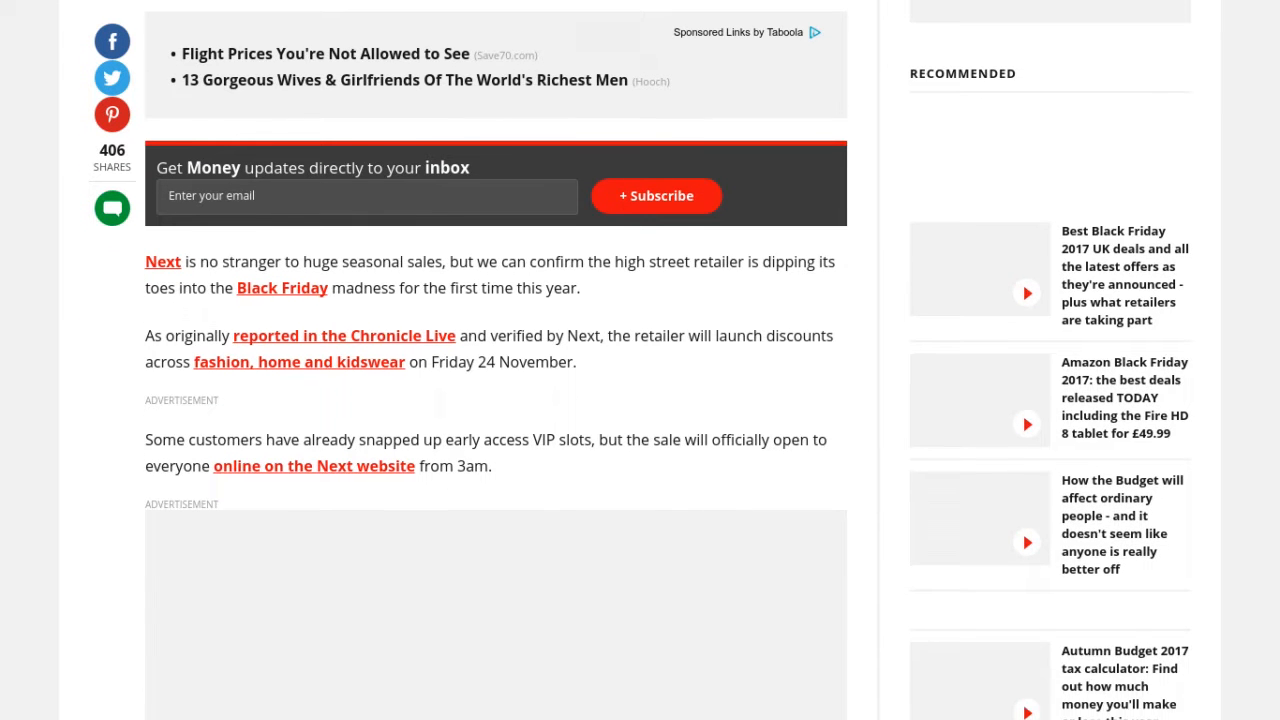
scroll(down, 3)
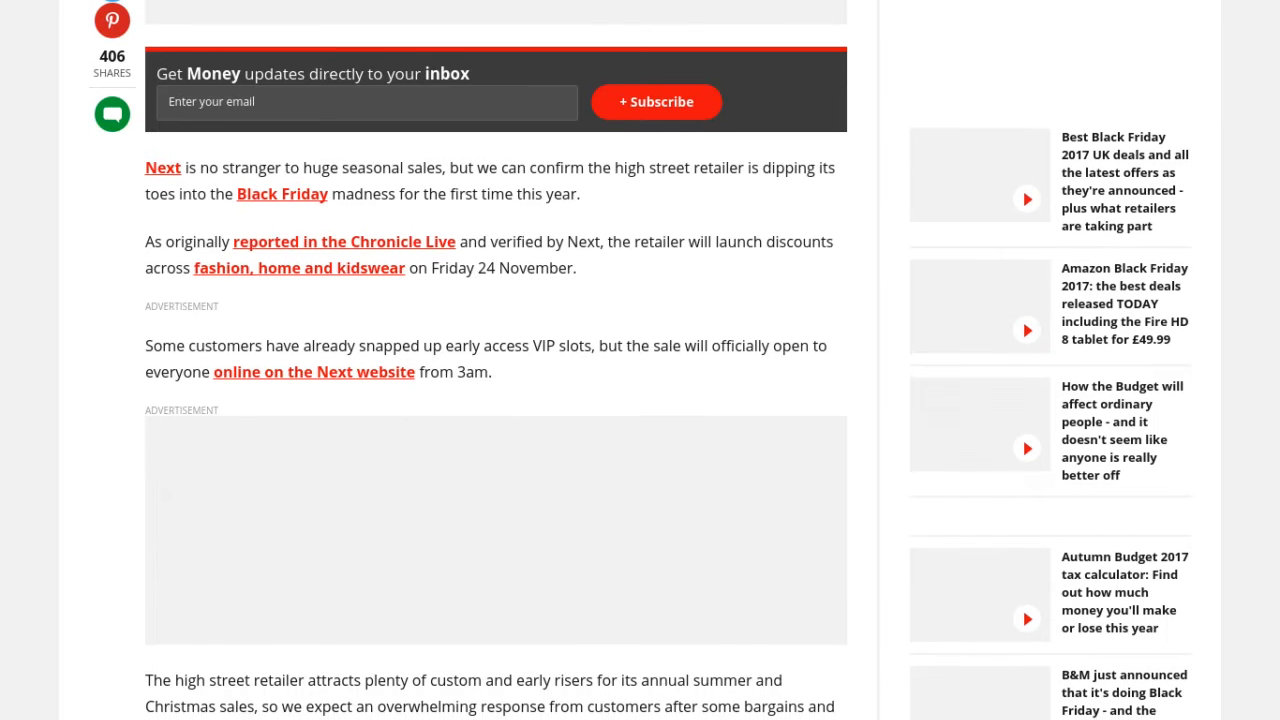
scroll(down, 3)
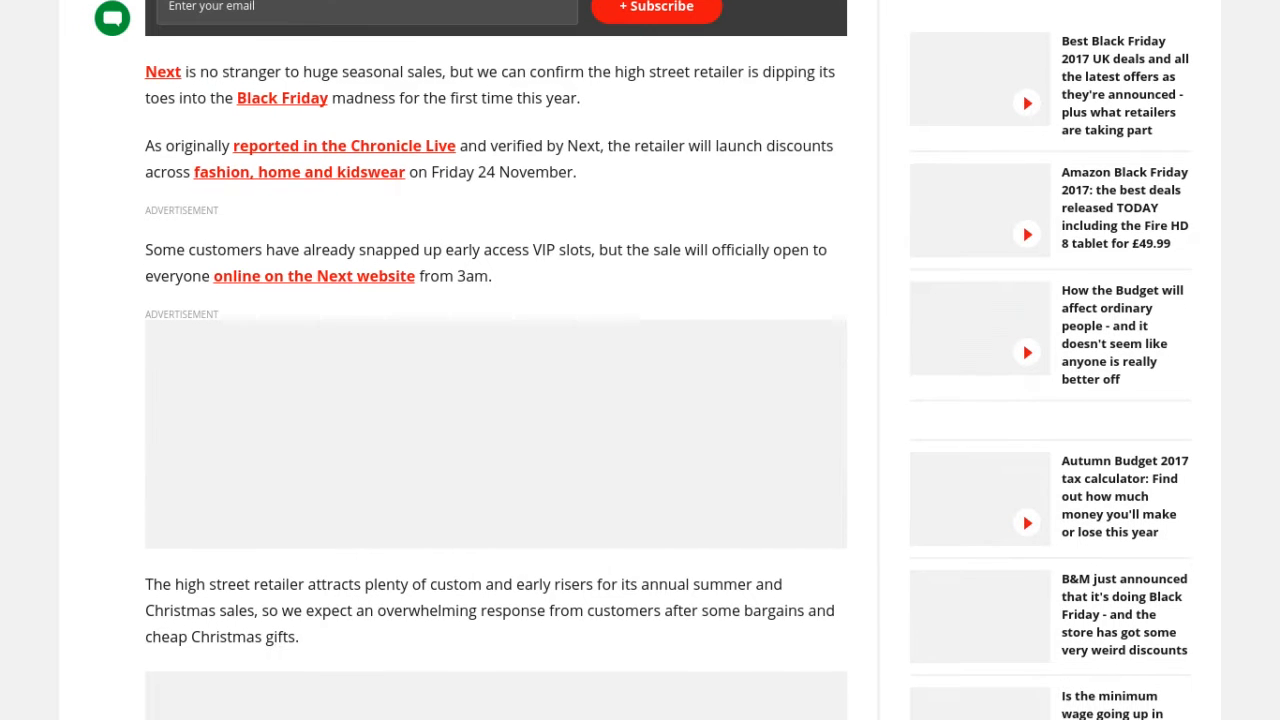
scroll(down, 3)
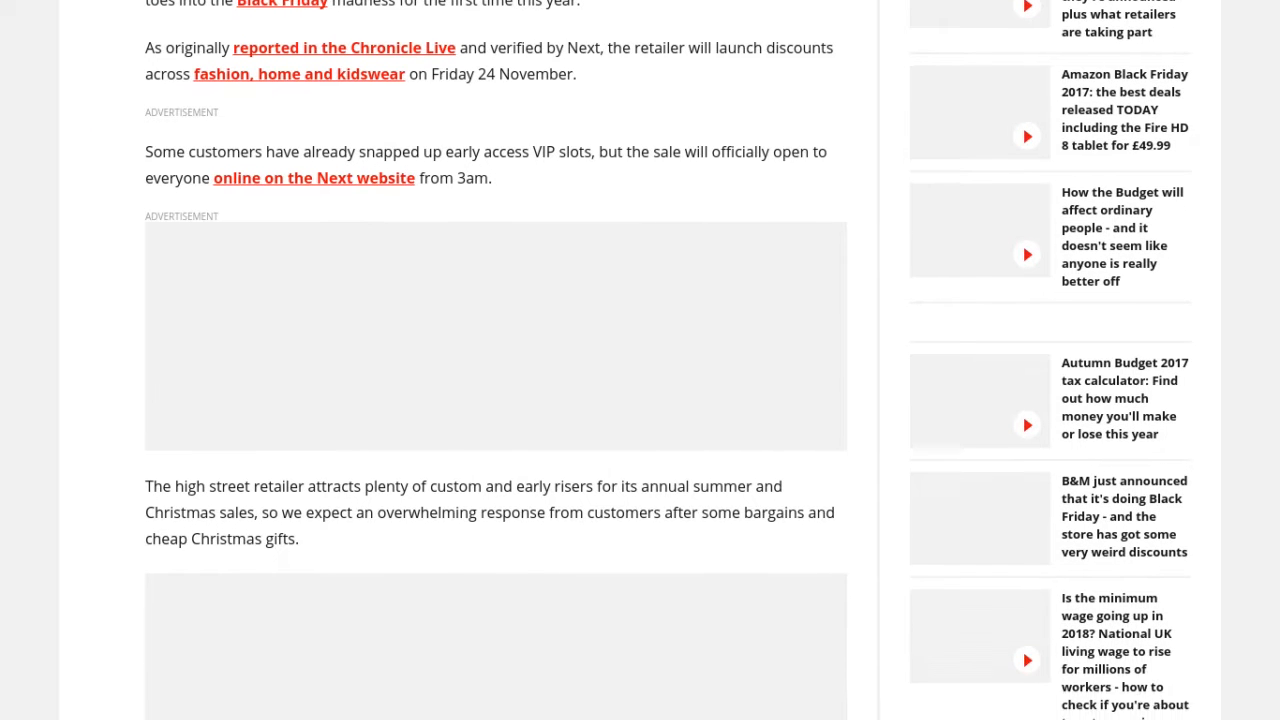
scroll(down, 3)
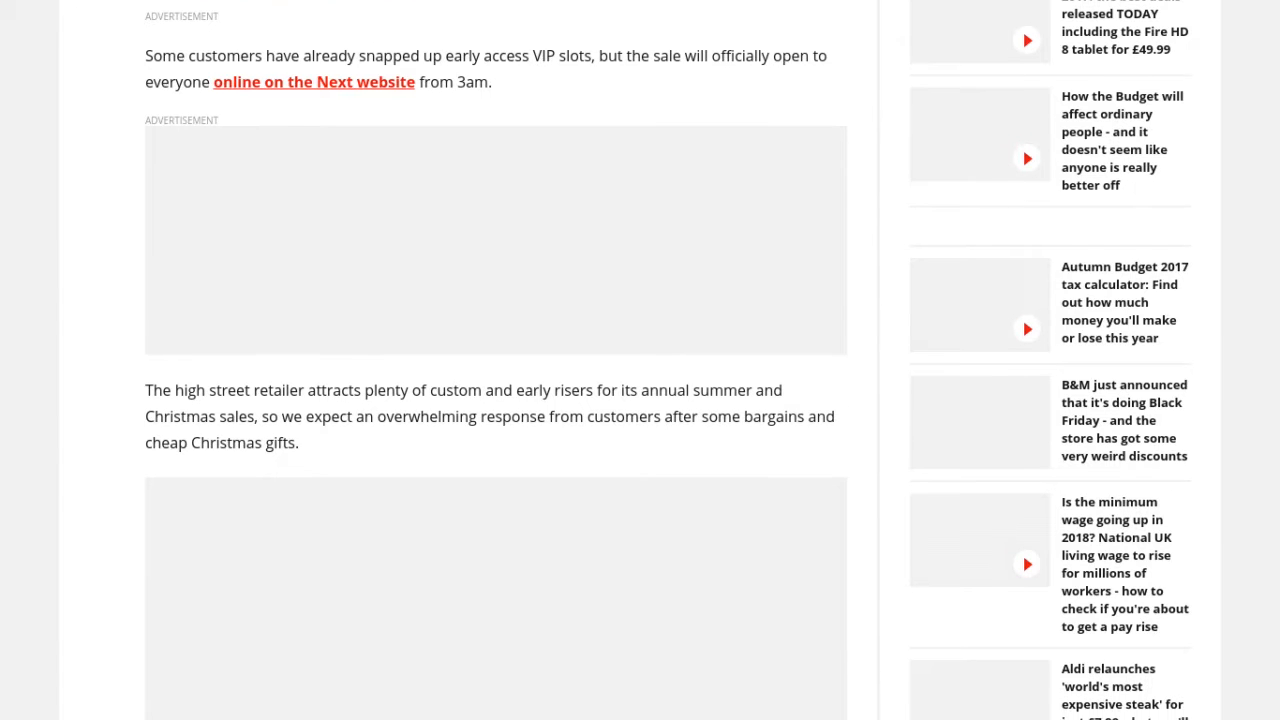
scroll(down, 3)
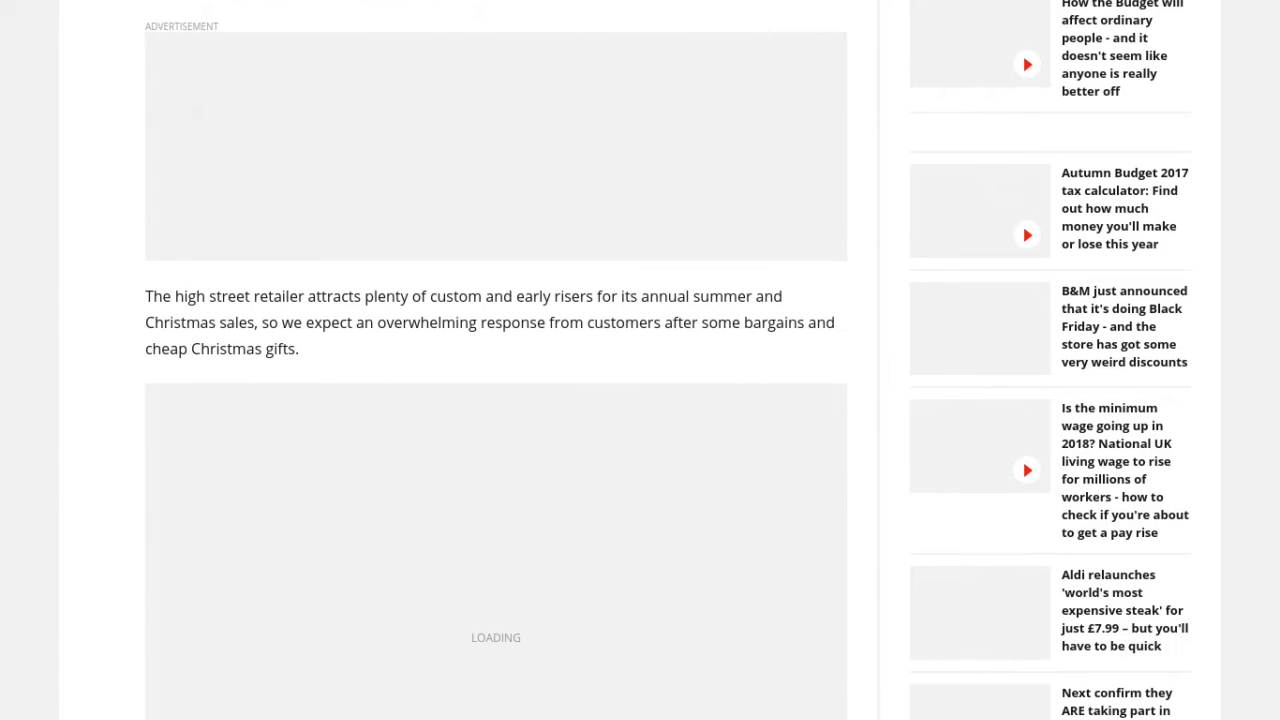
scroll(down, 3)
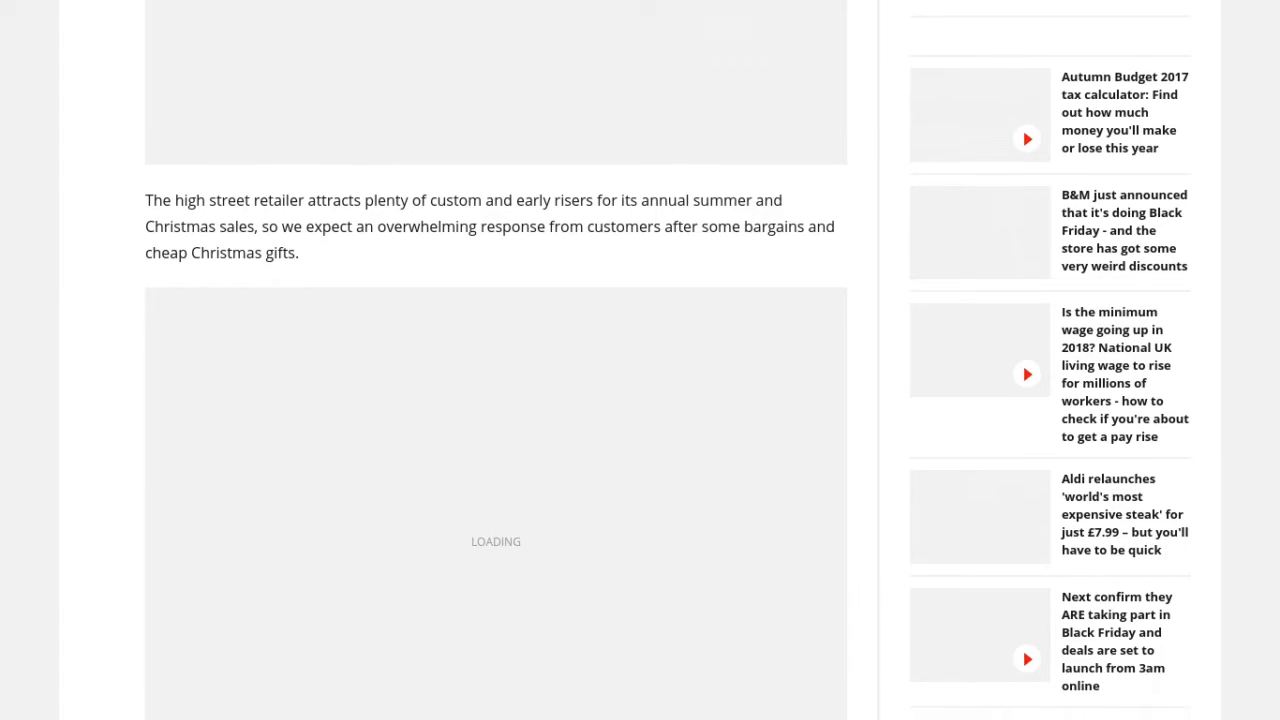
scroll(down, 3)
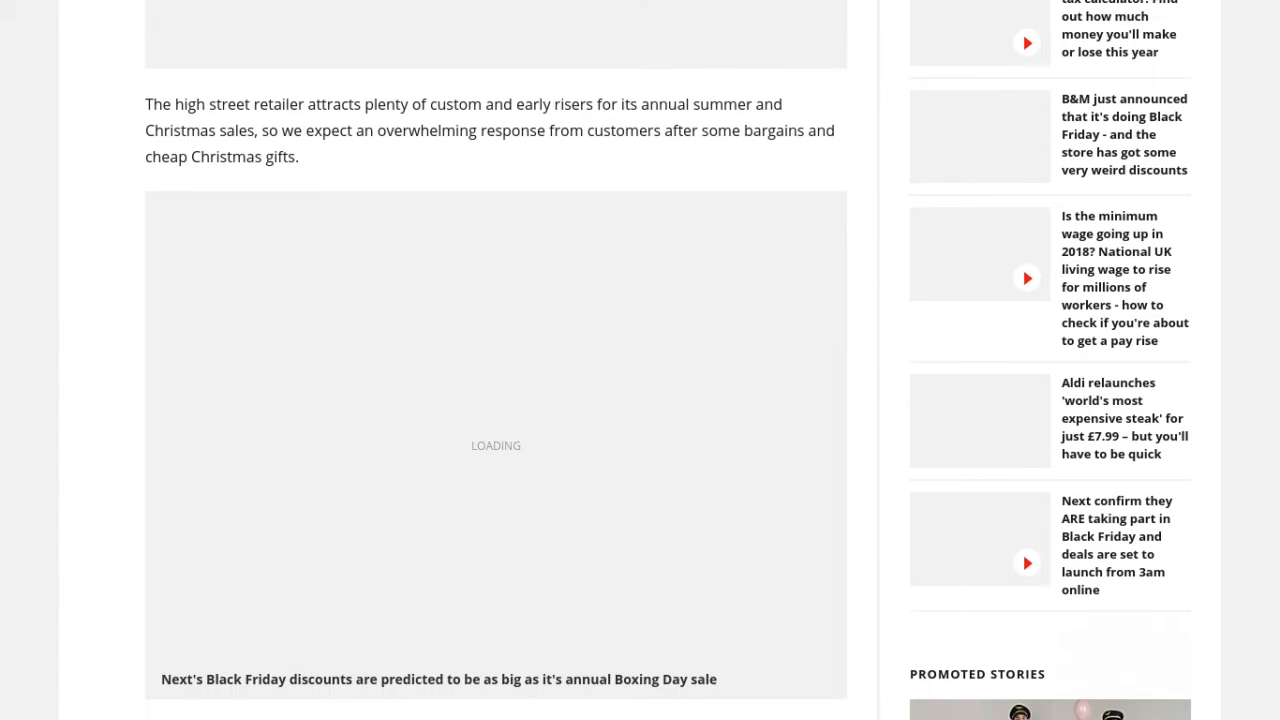
scroll(down, 3)
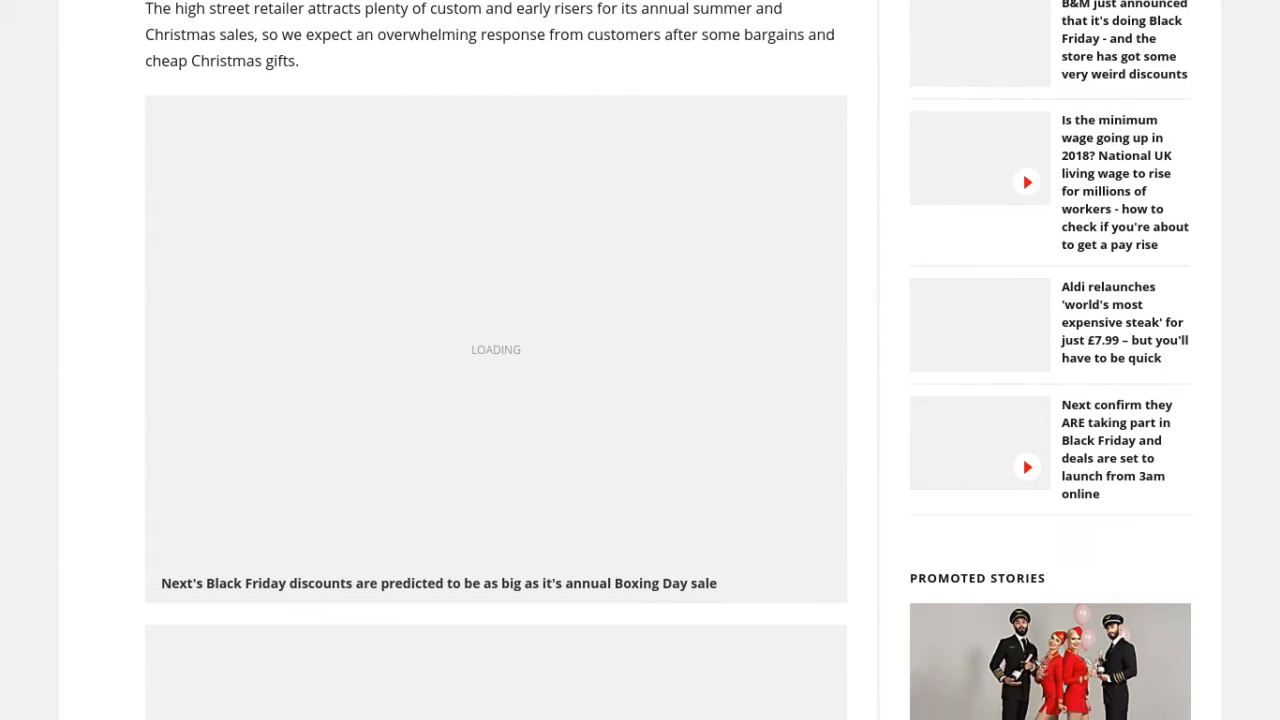
scroll(down, 3)
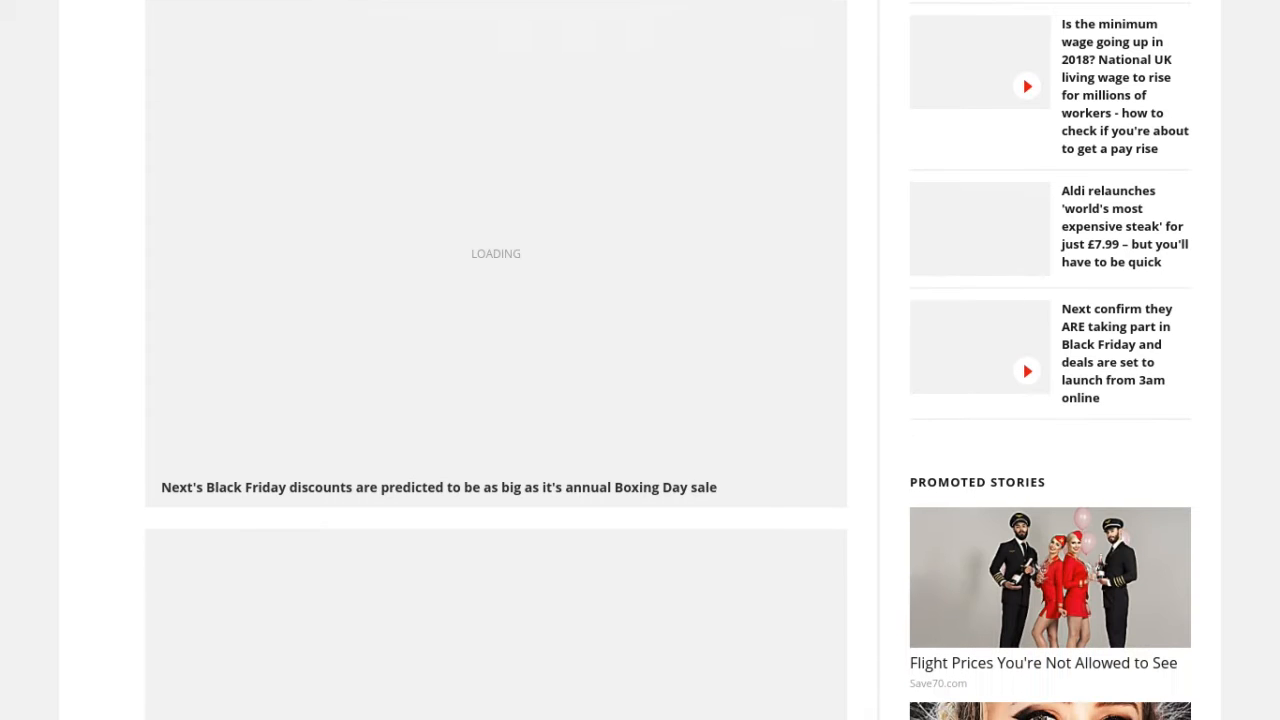
scroll(down, 3)
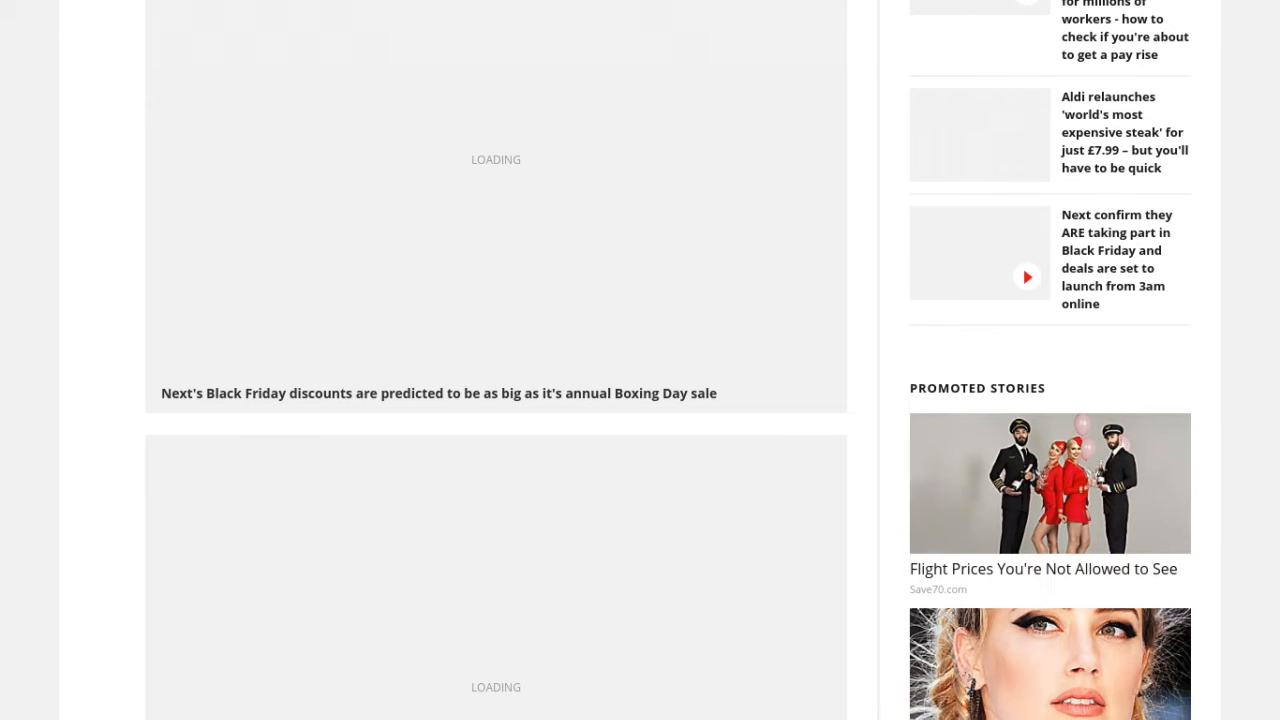
scroll(down, 3)
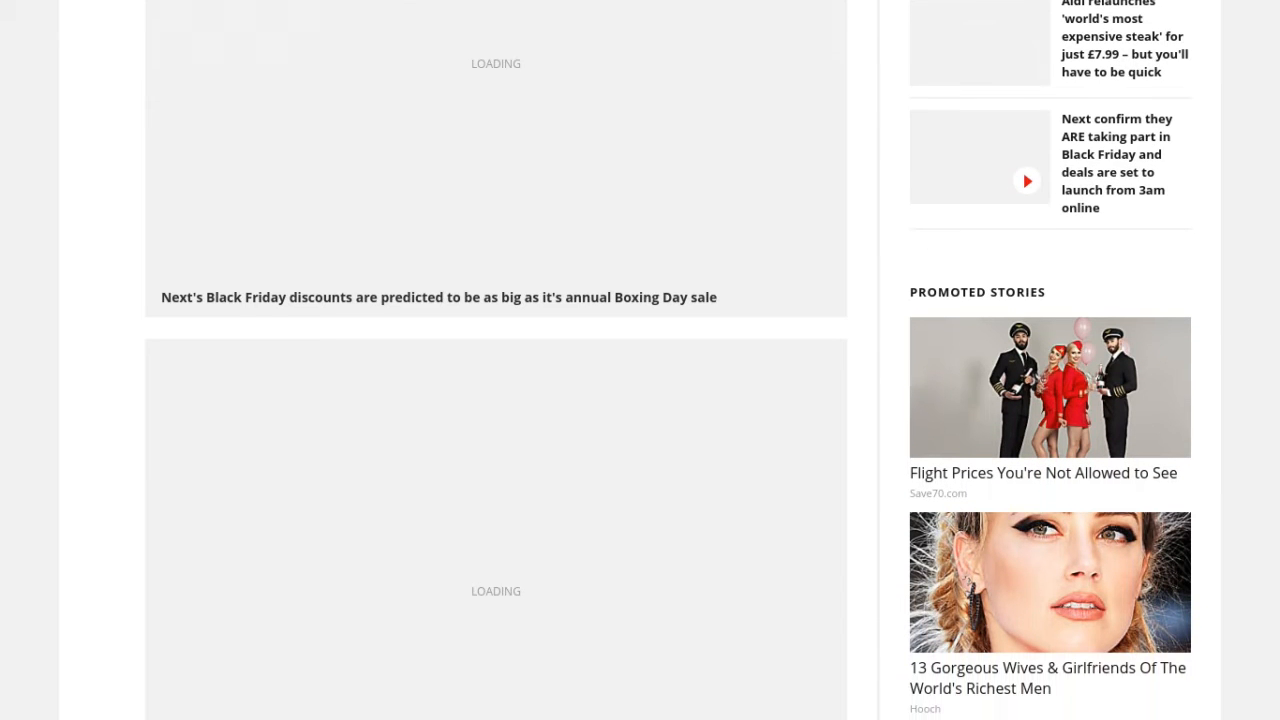
scroll(down, 3)
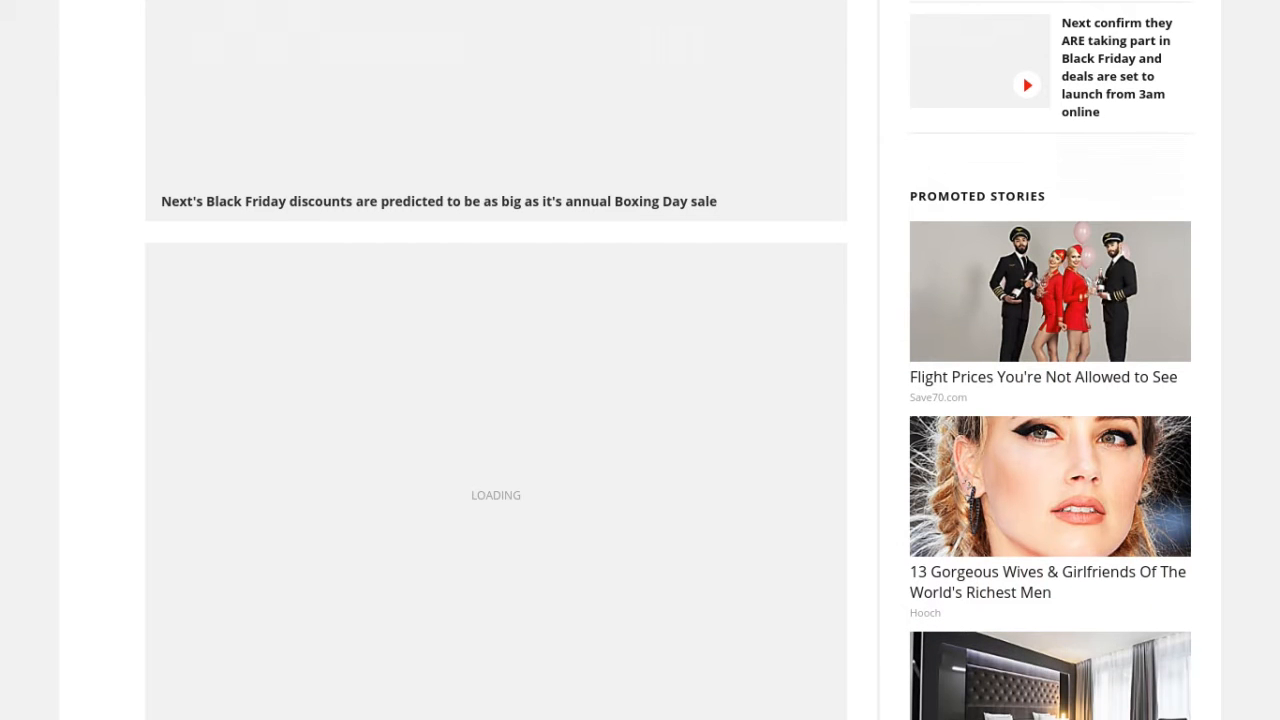
scroll(down, 3)
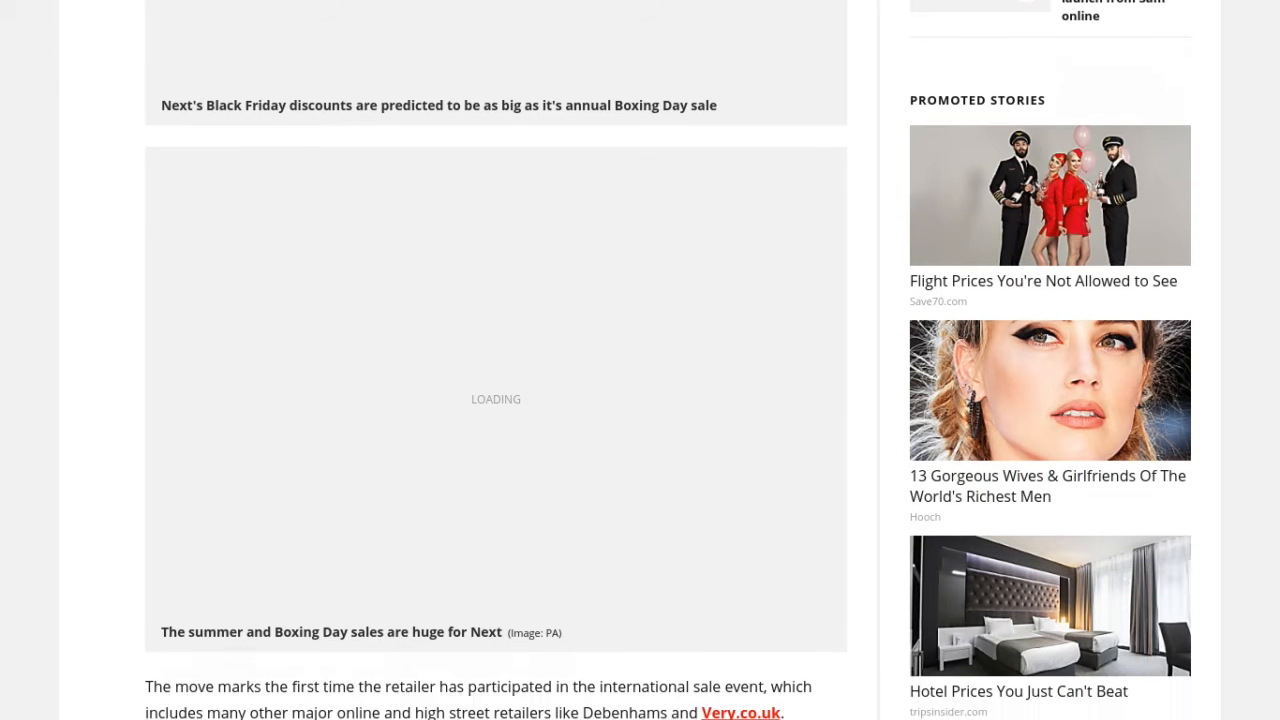
scroll(down, 3)
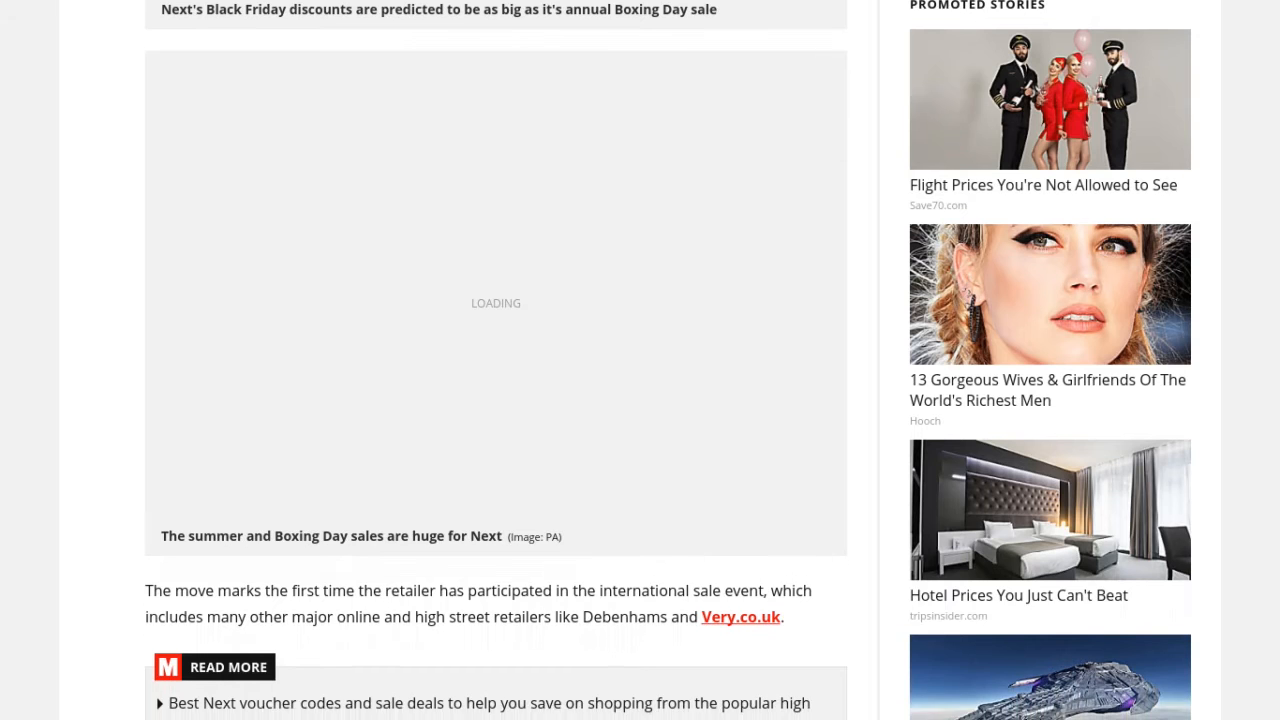
scroll(down, 3)
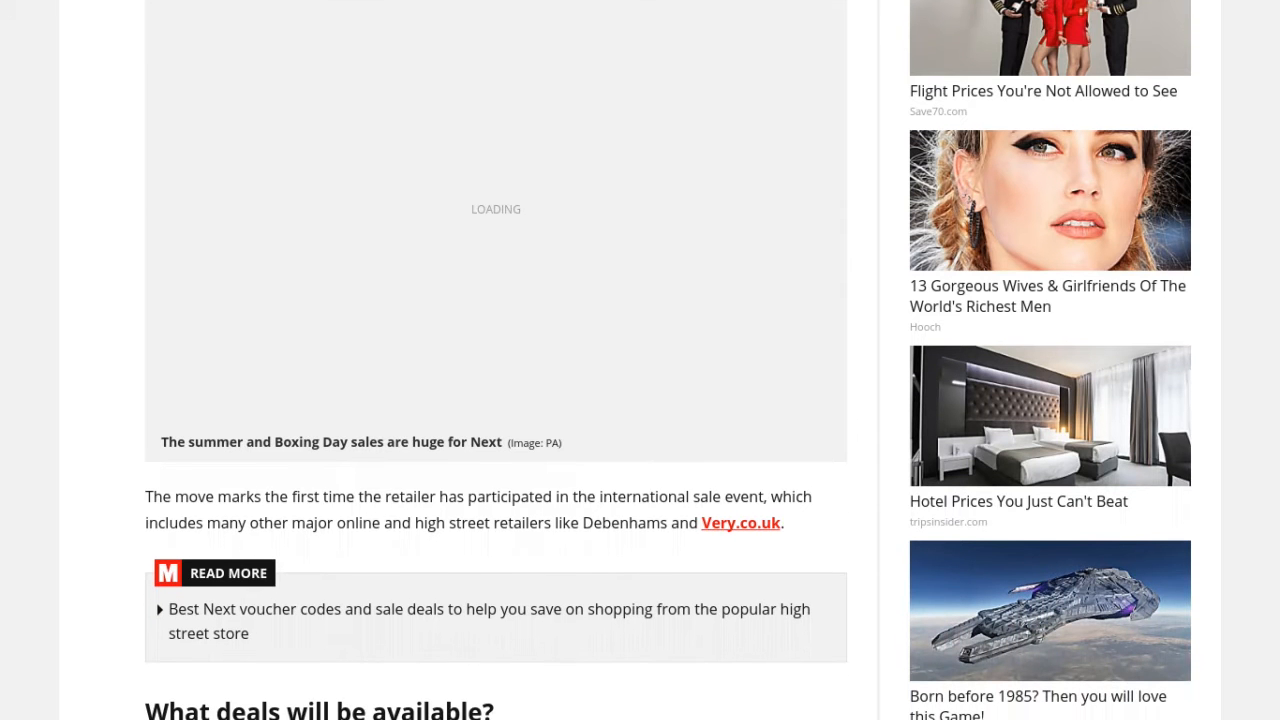
scroll(down, 3)
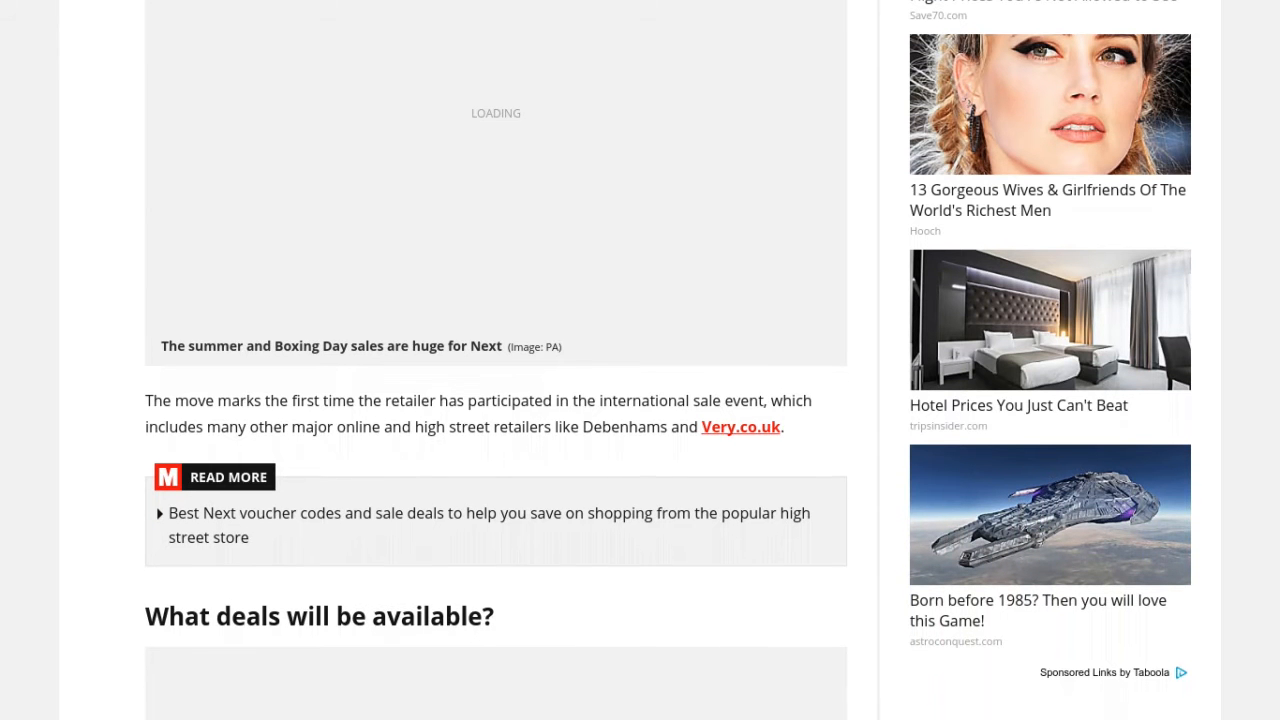
scroll(down, 3)
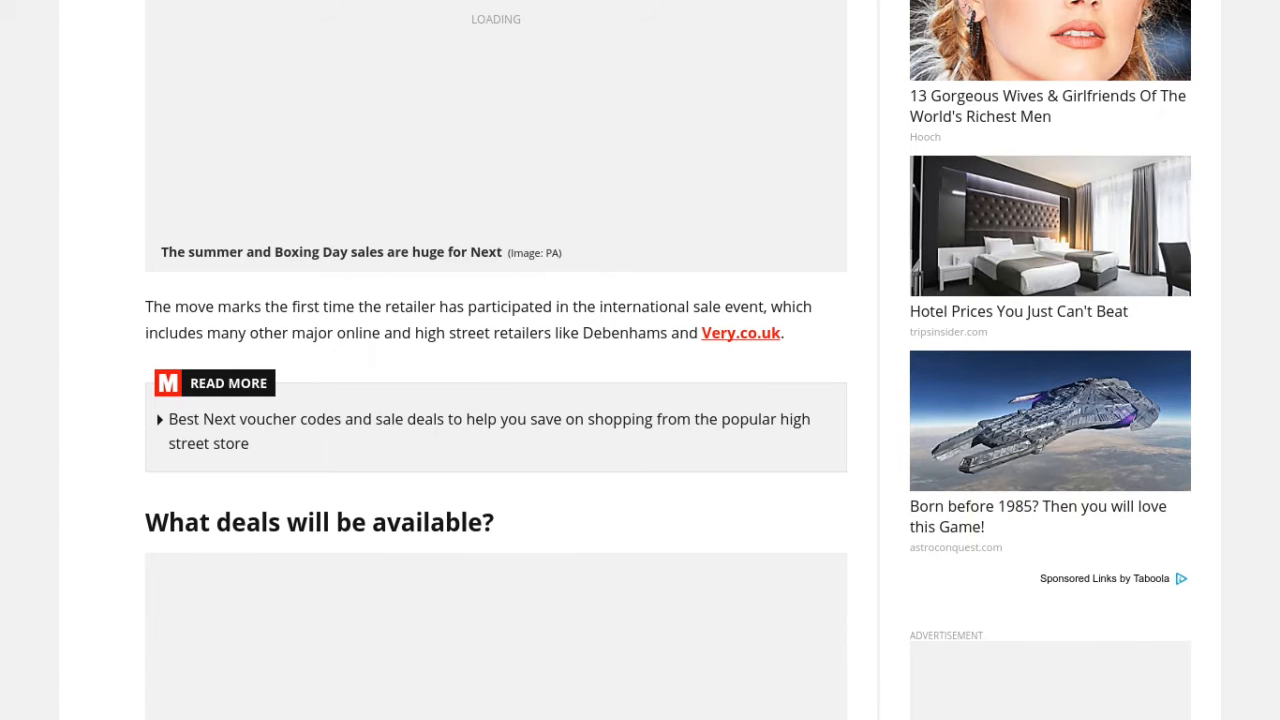
scroll(down, 3)
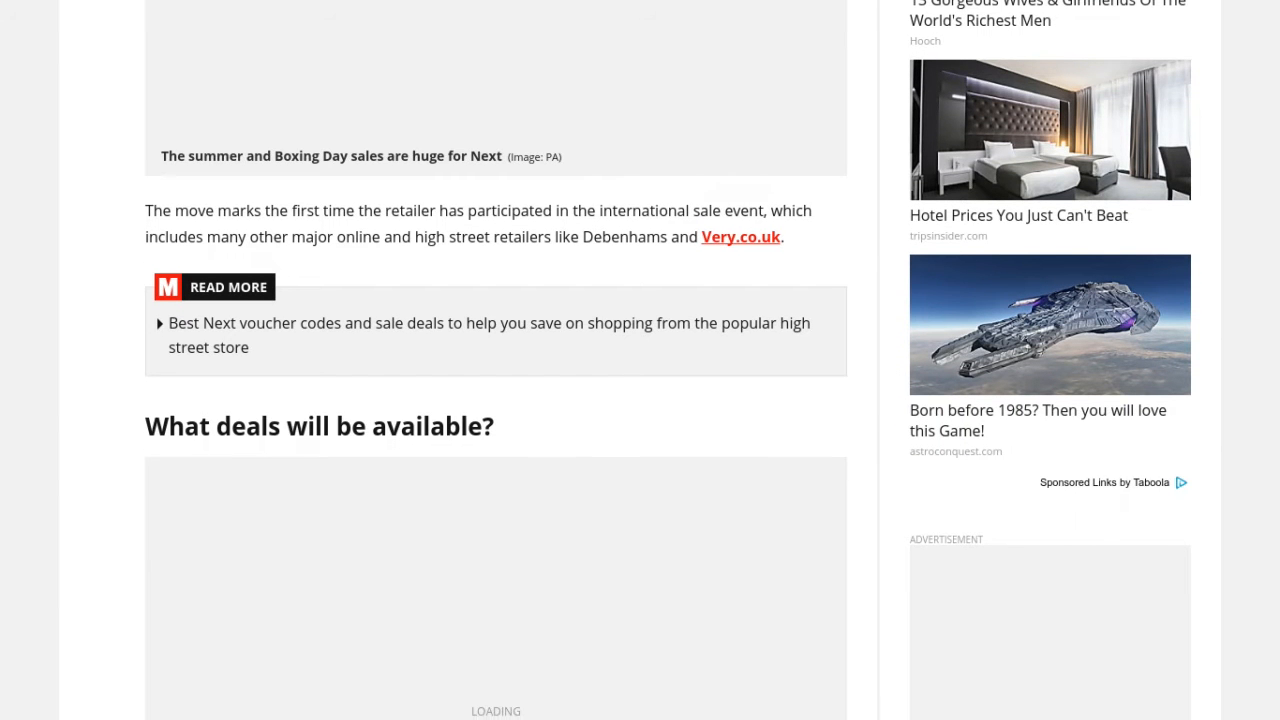
scroll(down, 3)
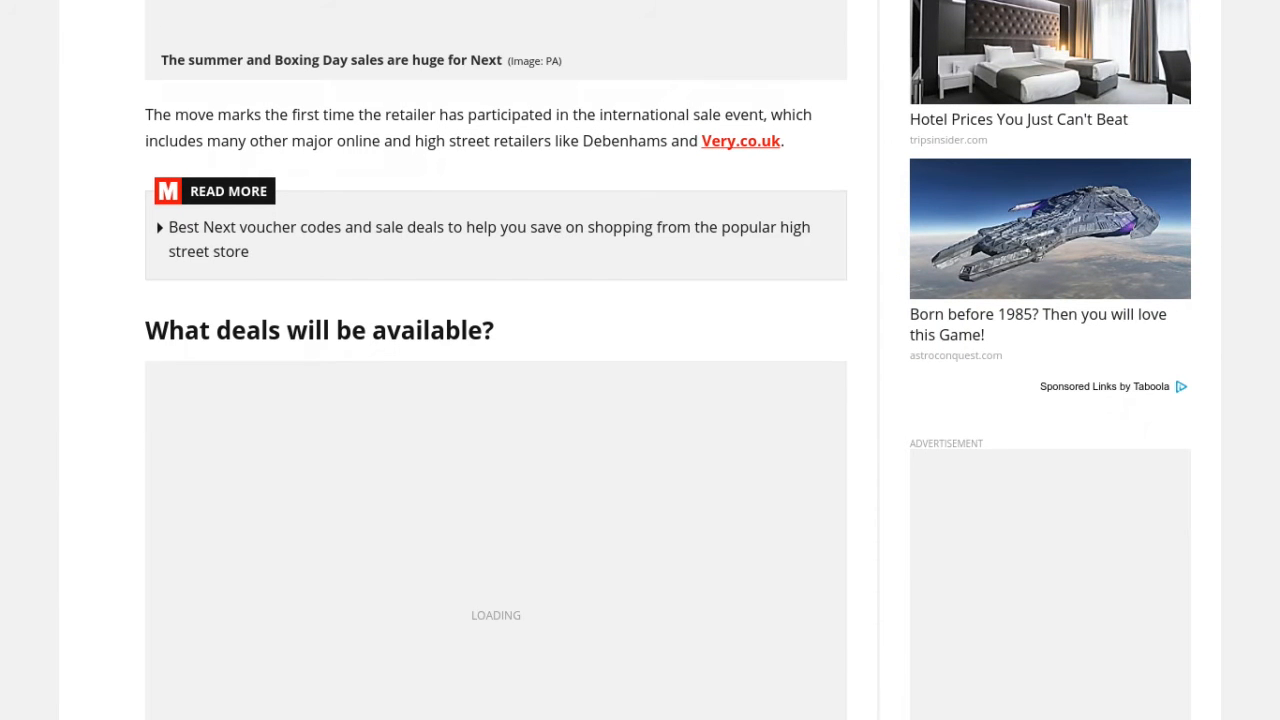
scroll(down, 3)
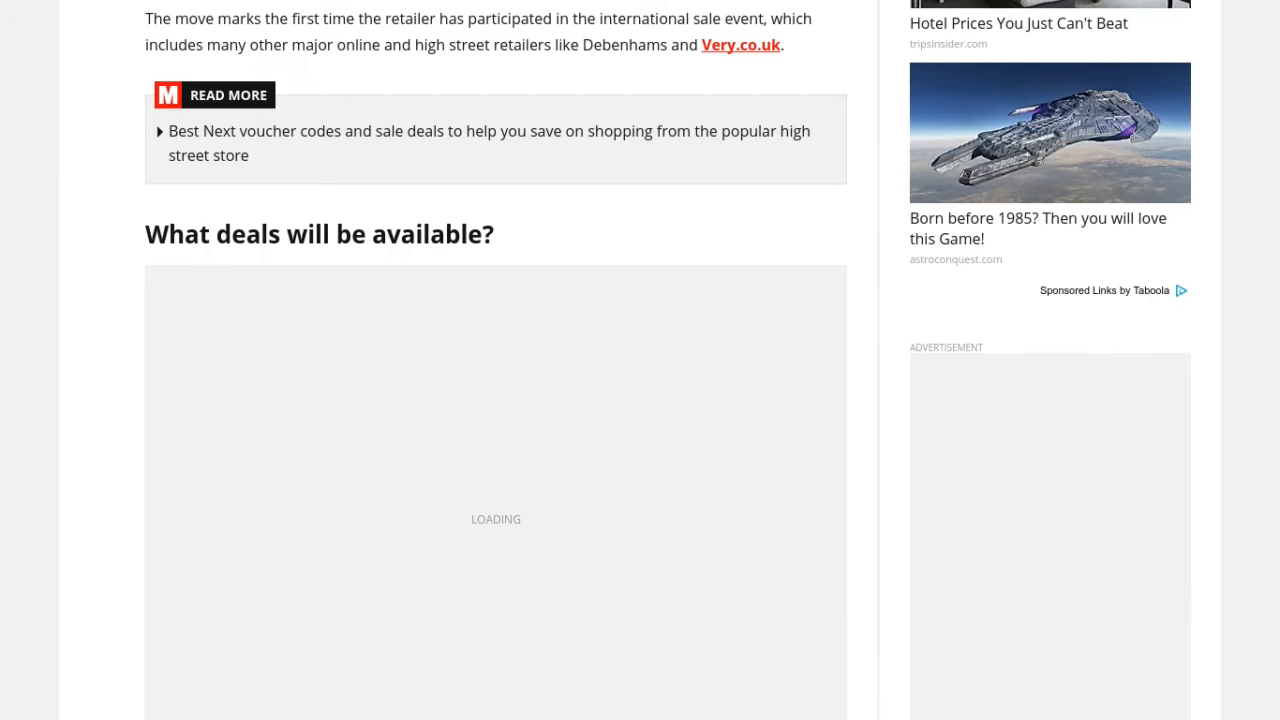
scroll(down, 3)
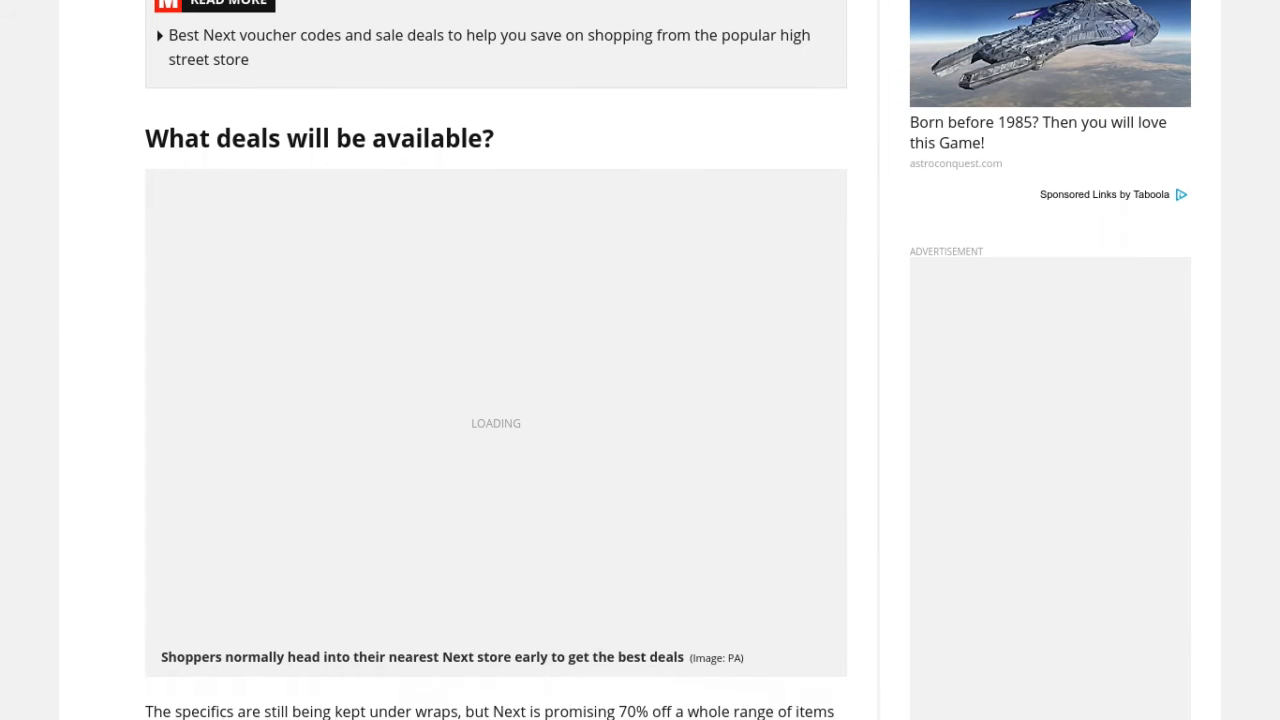
scroll(down, 3)
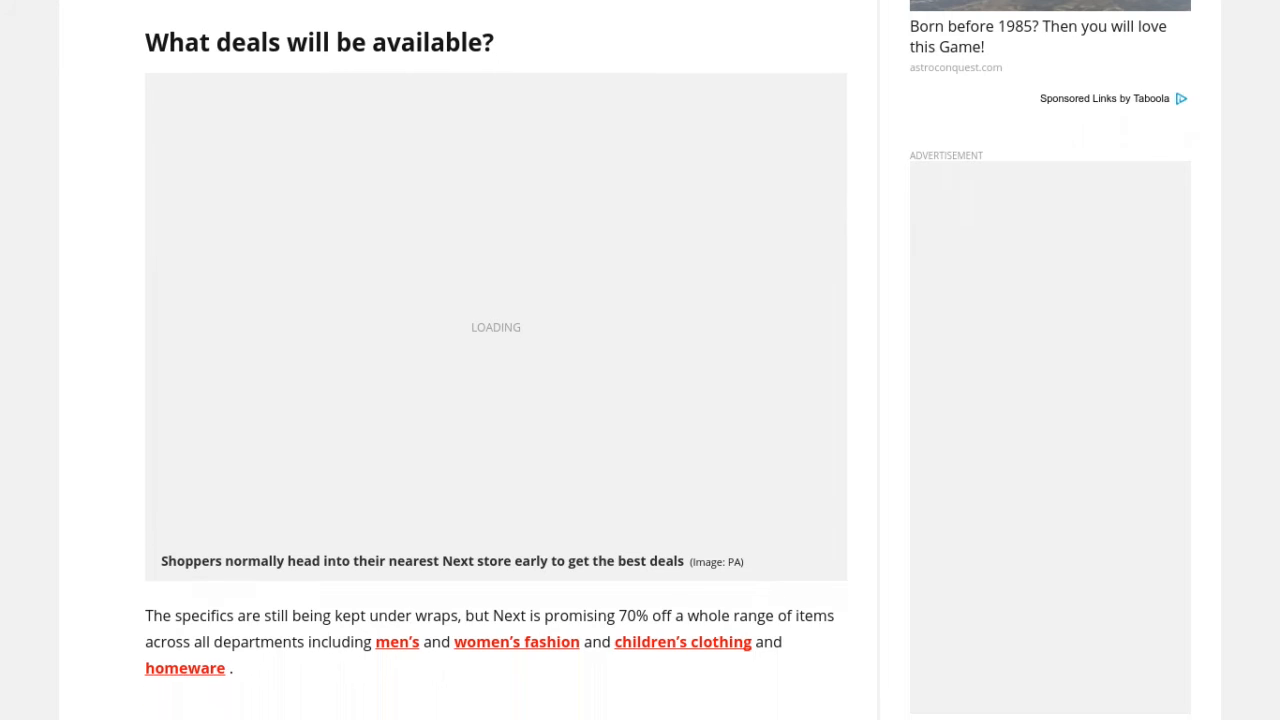
scroll(down, 3)
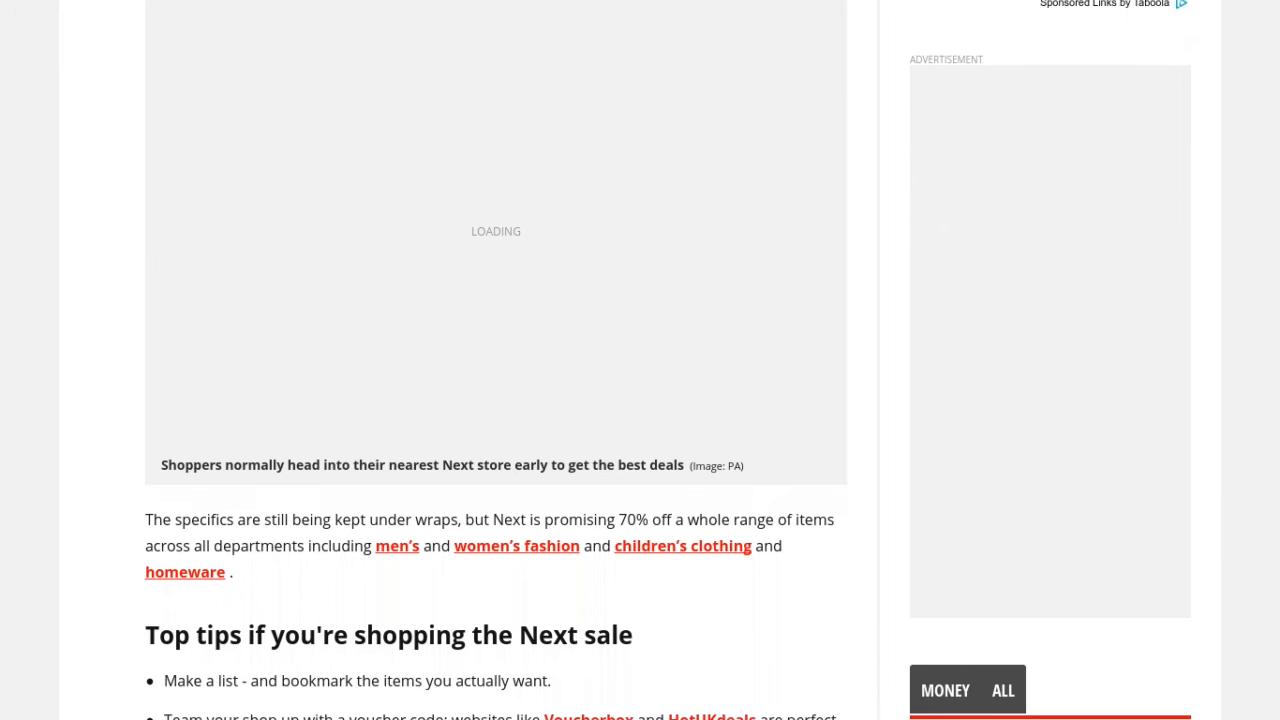
scroll(down, 3)
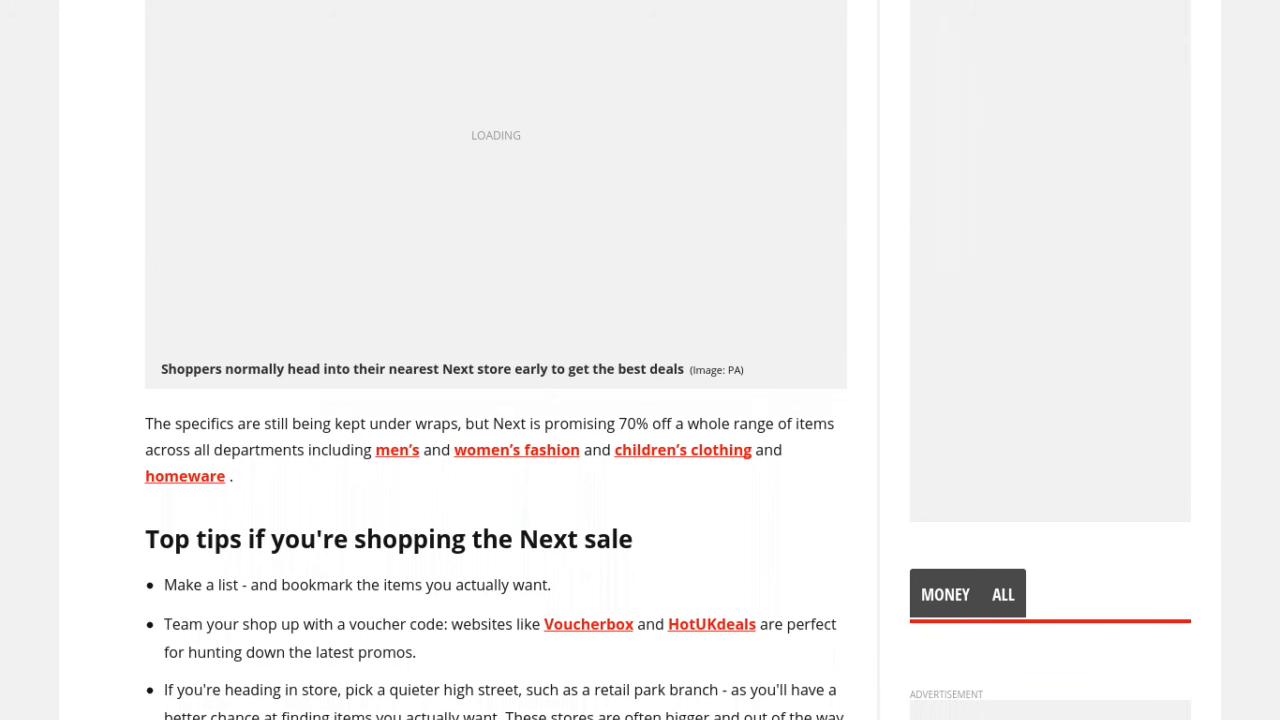
scroll(down, 3)
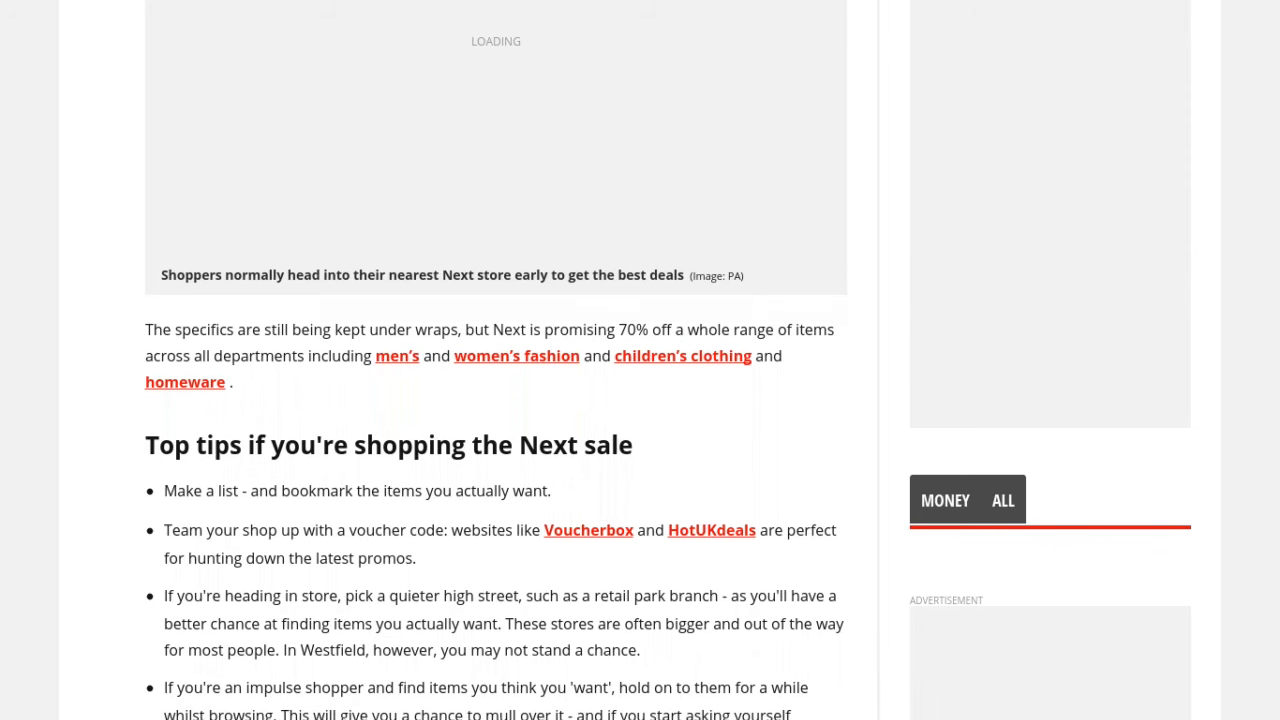
scroll(down, 3)
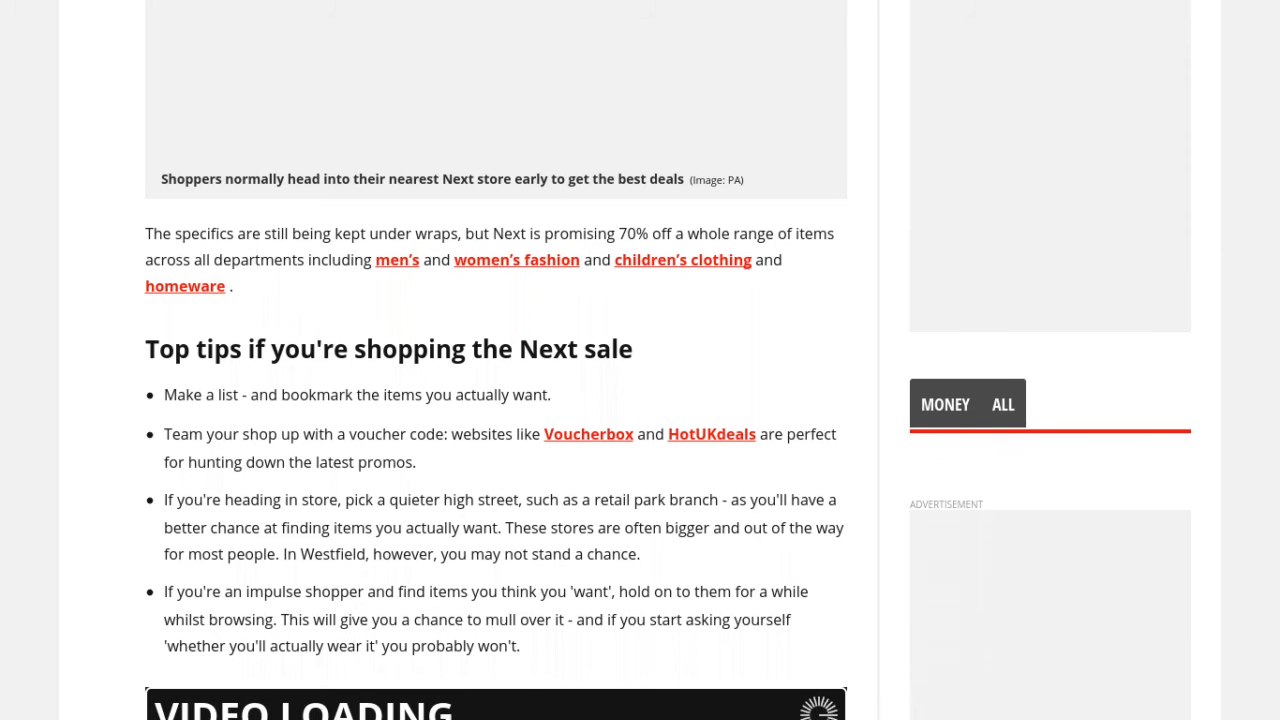
scroll(down, 3)
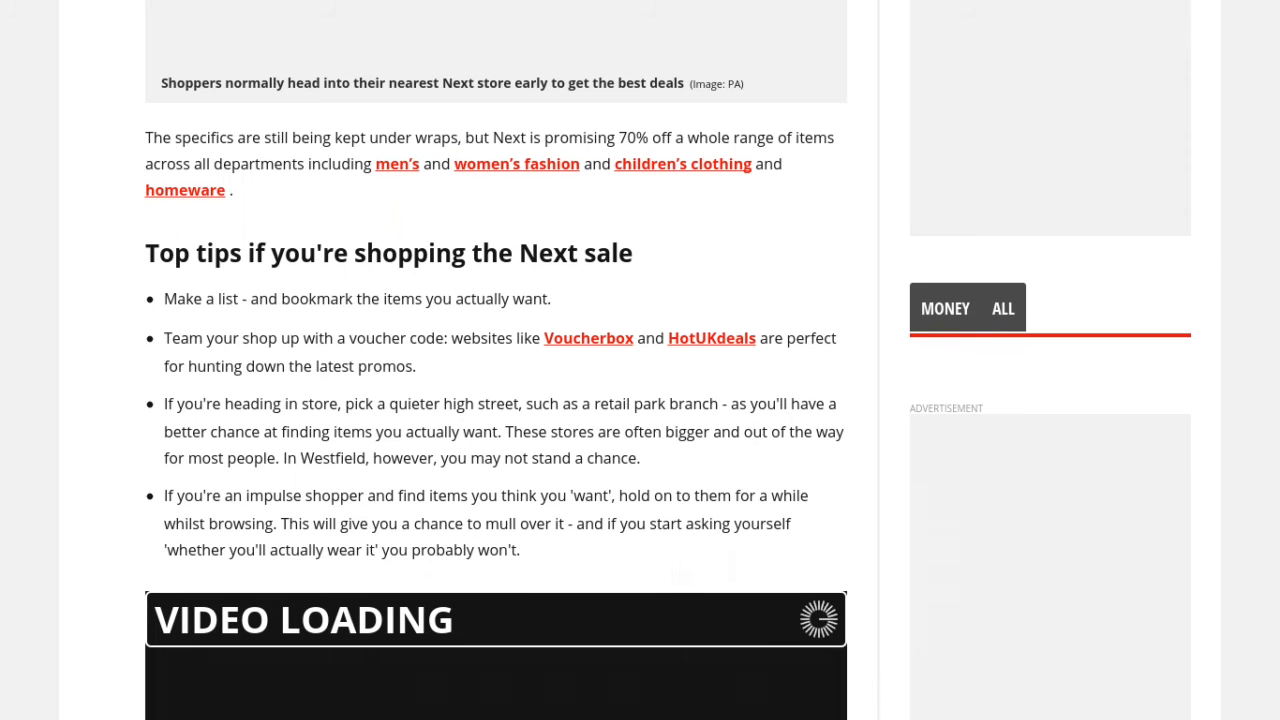
scroll(down, 3)
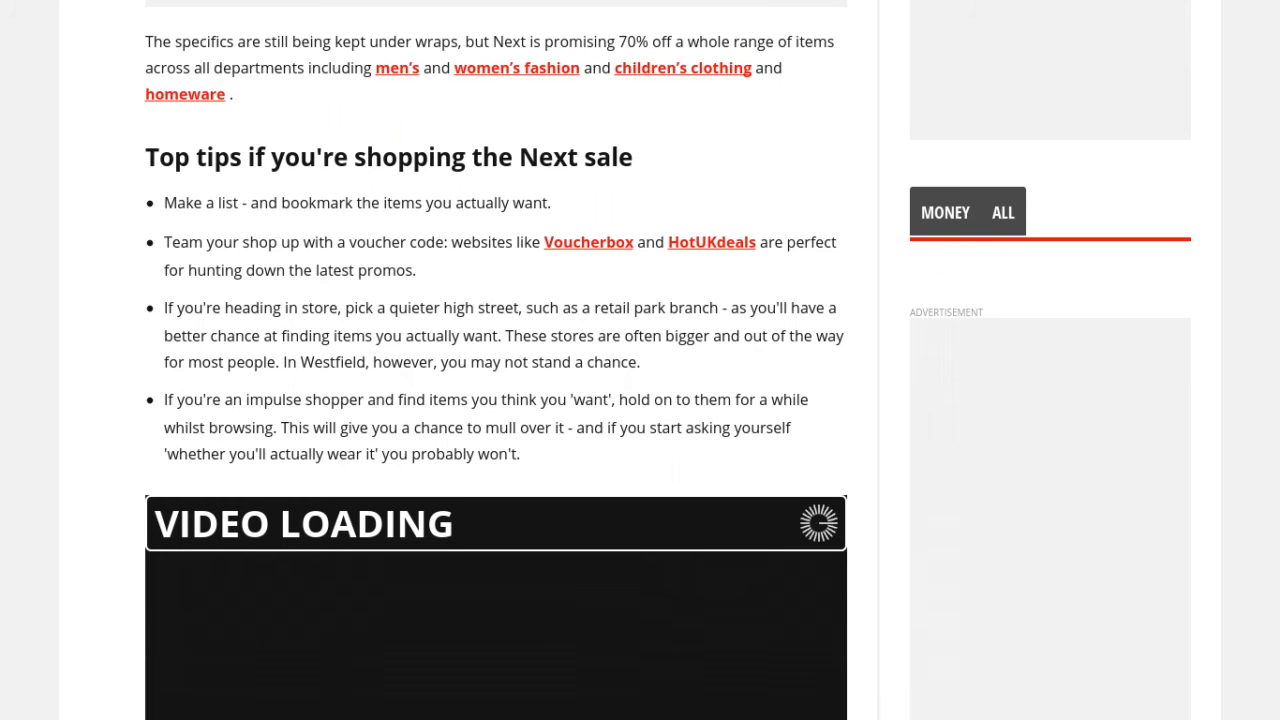
scroll(down, 3)
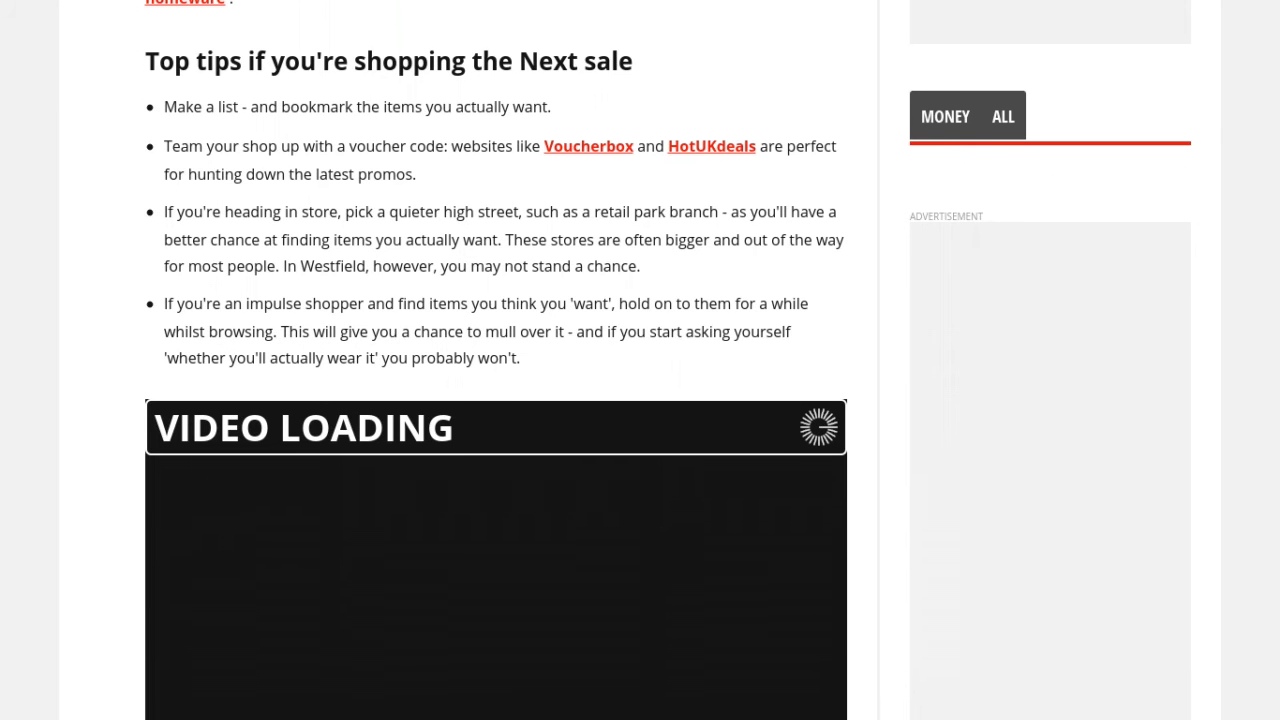
scroll(down, 3)
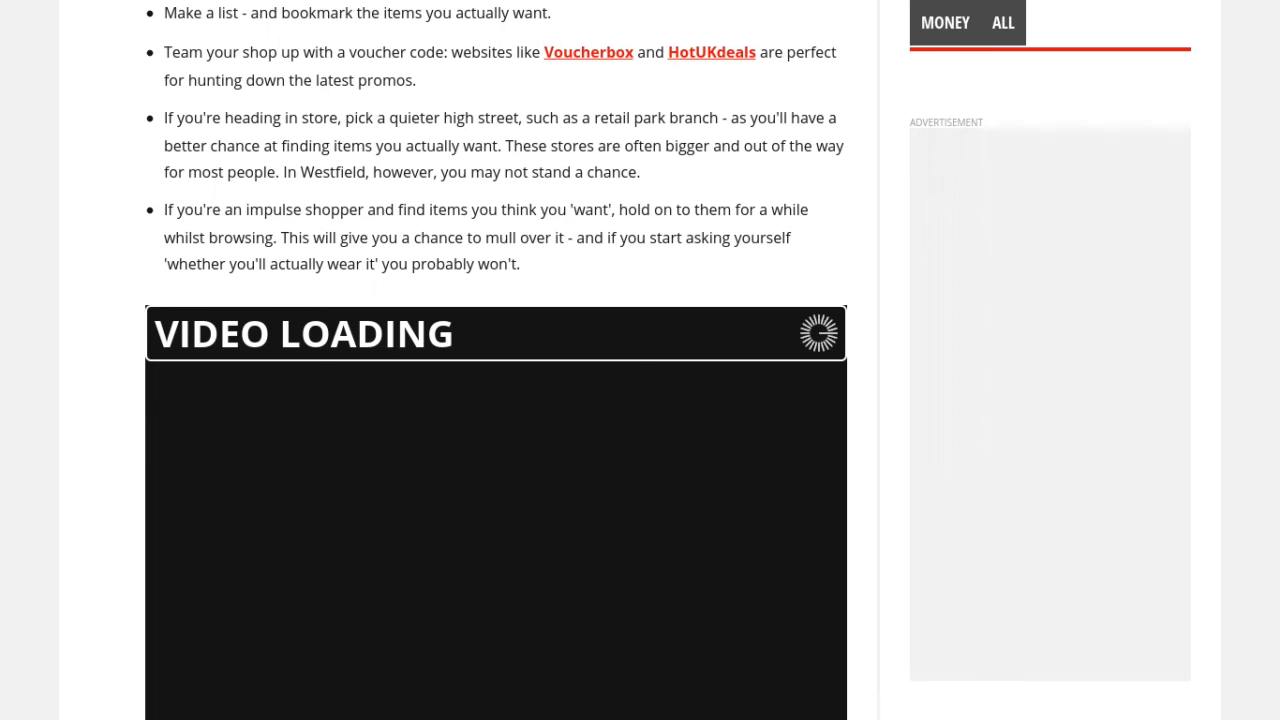
scroll(down, 3)
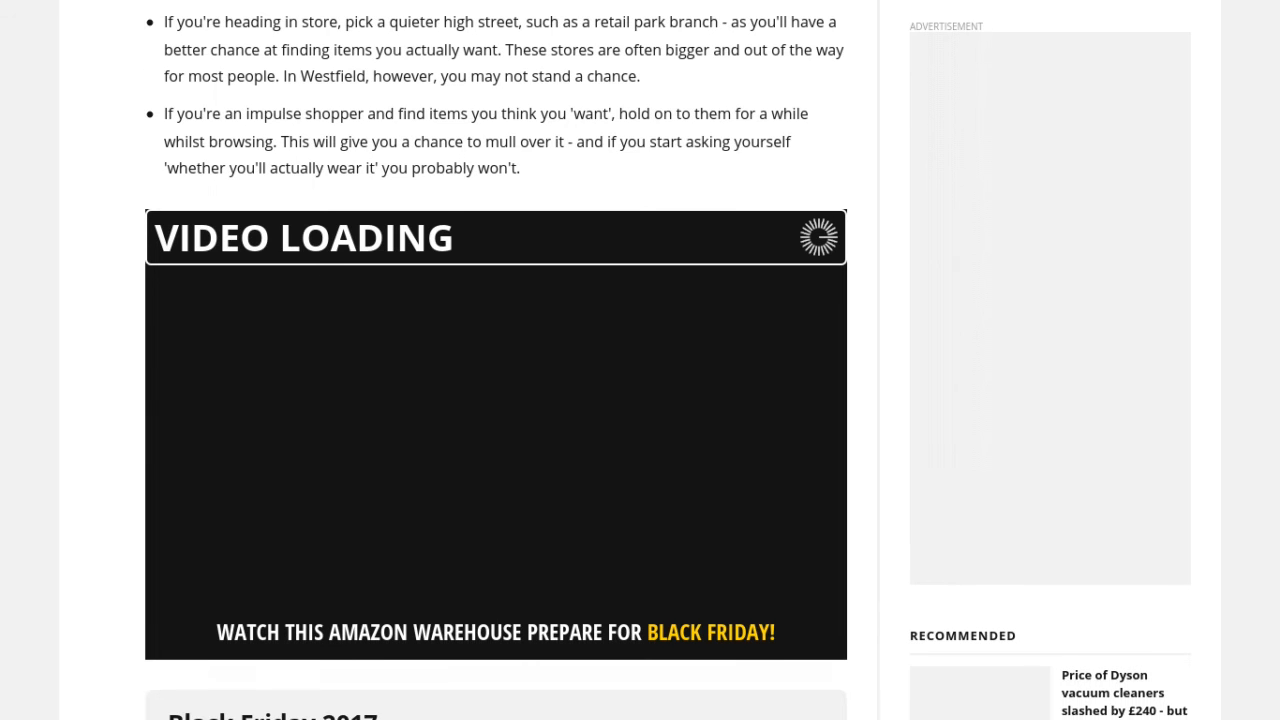
scroll(down, 3)
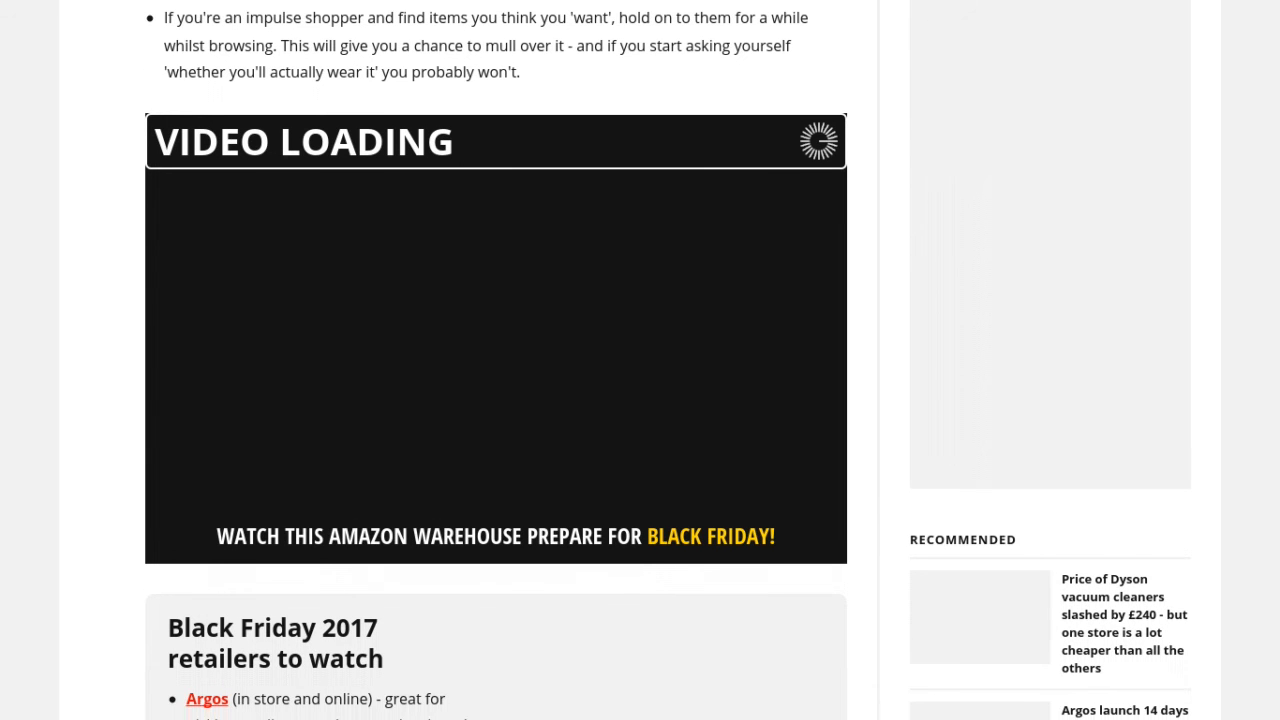
scroll(down, 3)
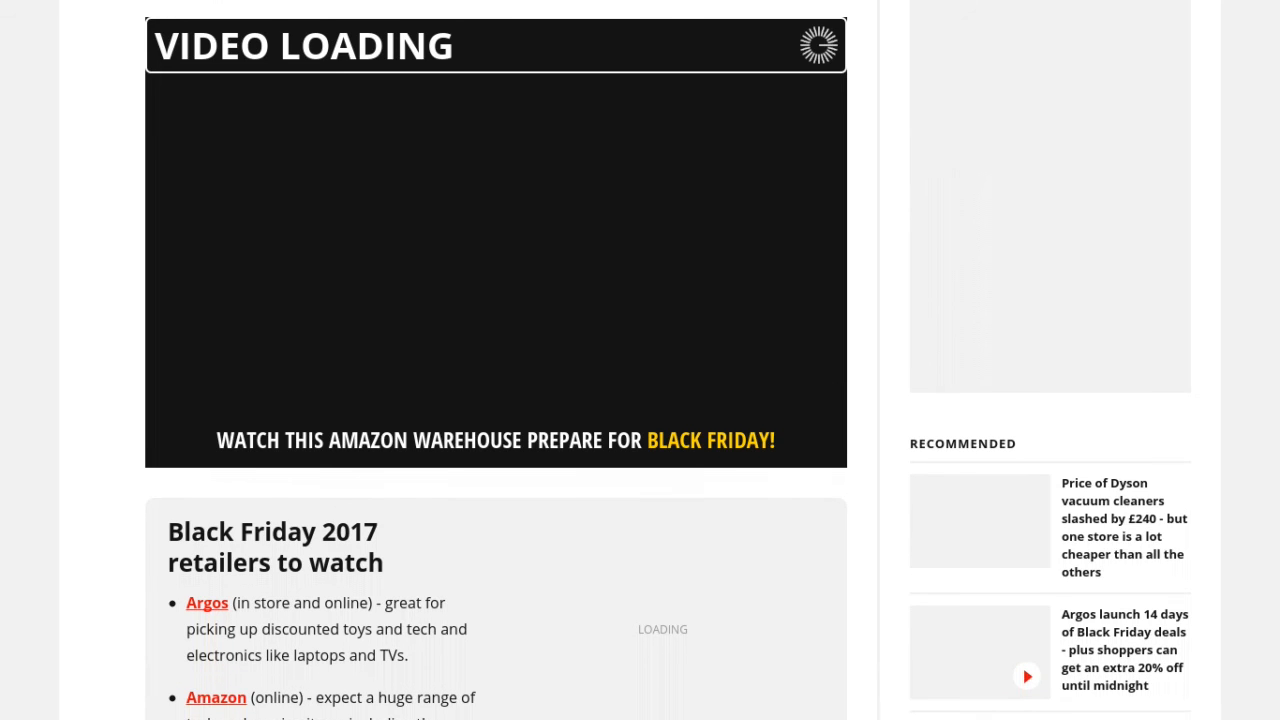